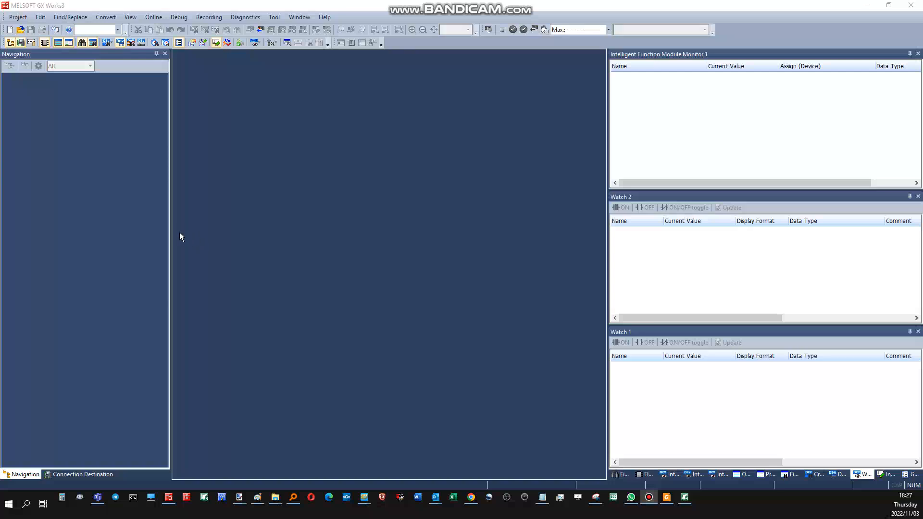
{"action": "mouse_move", "coordinate": [179, 235]}
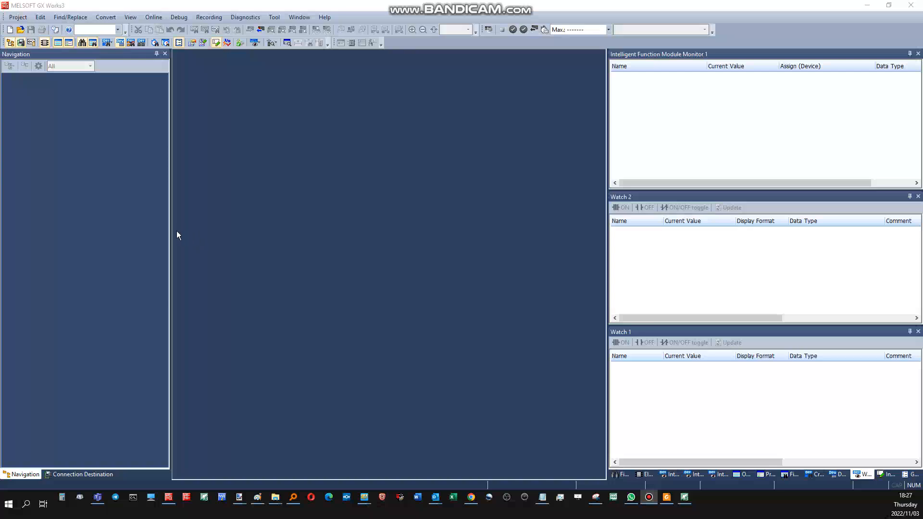
{"action": "mouse_move", "coordinate": [179, 229]}
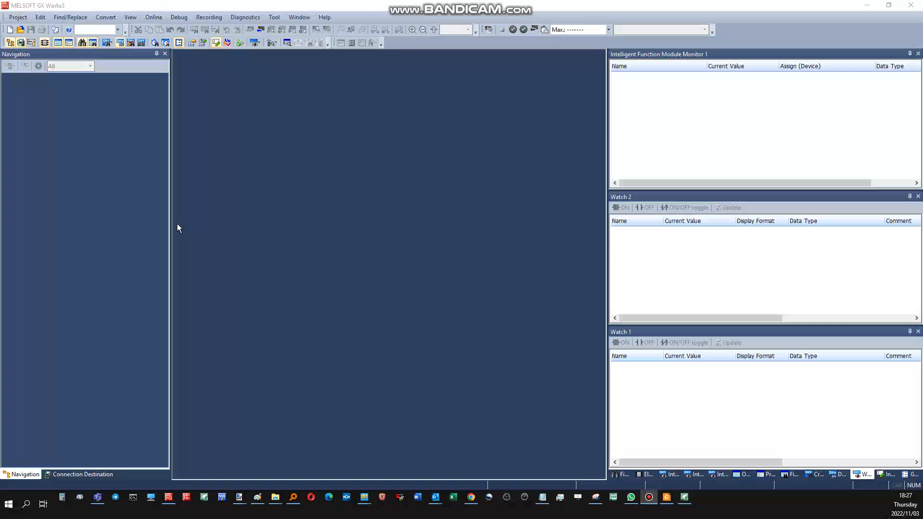
{"action": "mouse_move", "coordinate": [64, 126]}
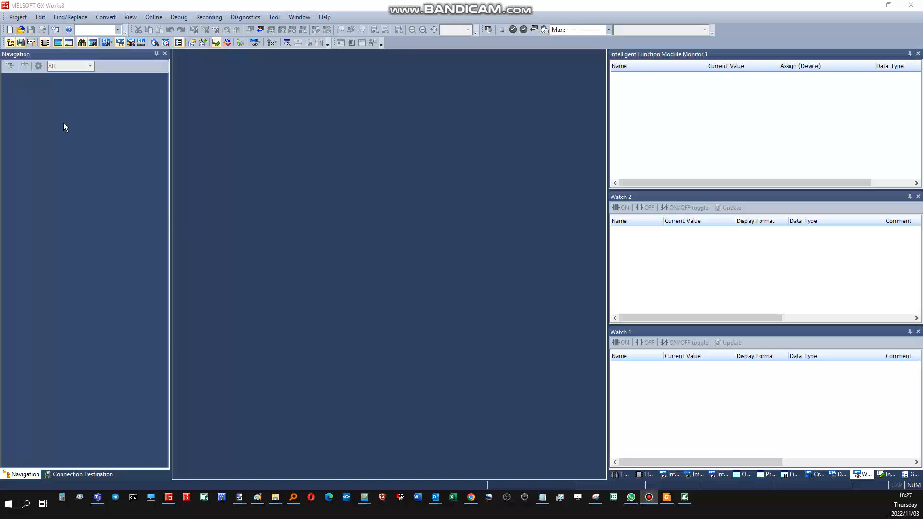
- Create a new project with an FX5U CPU module
{"action": "left_click", "coordinate": [10, 29]}
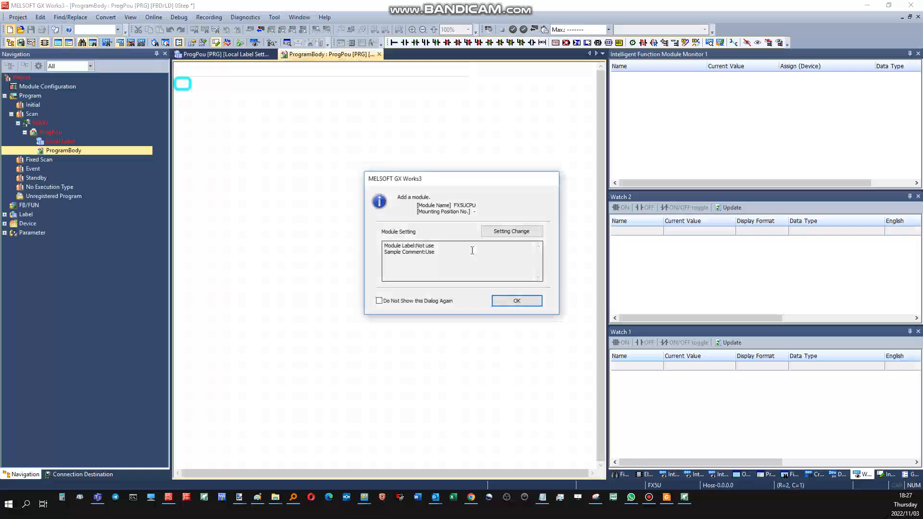
{"action": "left_click", "coordinate": [517, 300]}
{"action": "type", "text": "TON"}
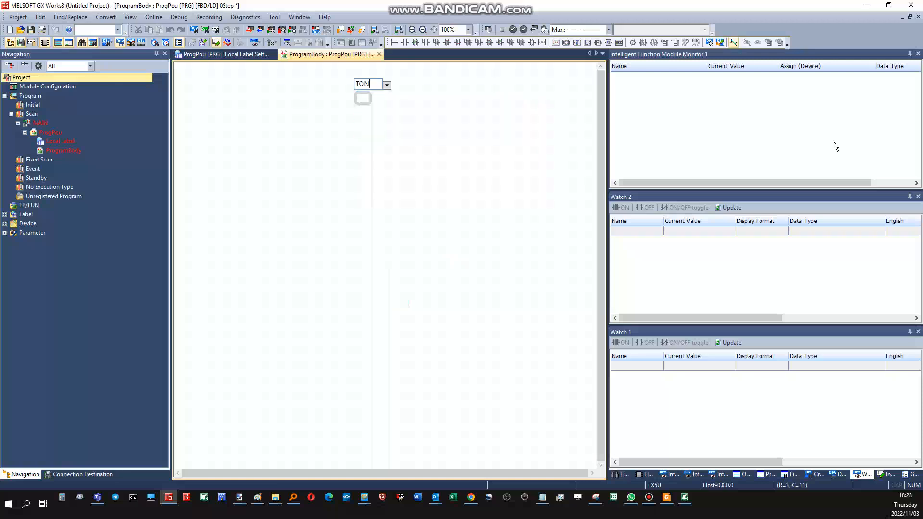
- Register TON_1, TOF_1 and TP_1 timer block instances as local labels in the FBD body
{"action": "left_click", "coordinate": [224, 54]}
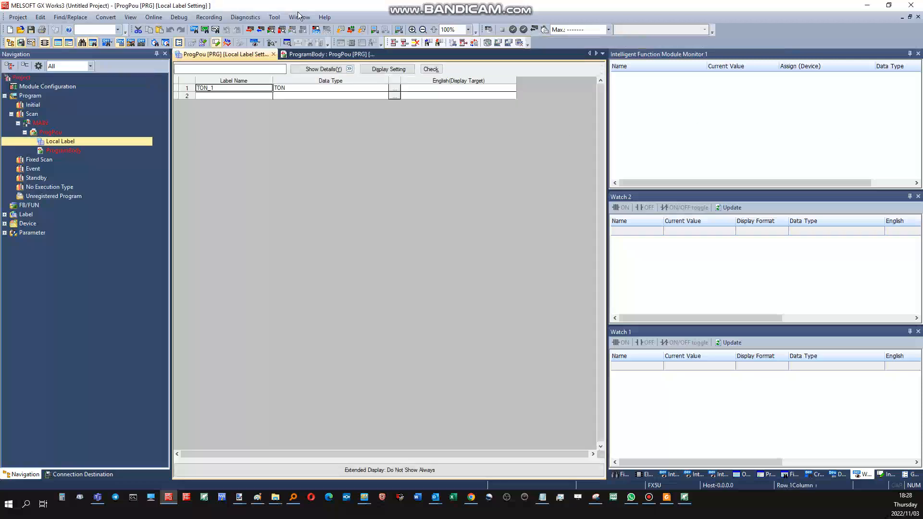
{"action": "left_click", "coordinate": [327, 54]}
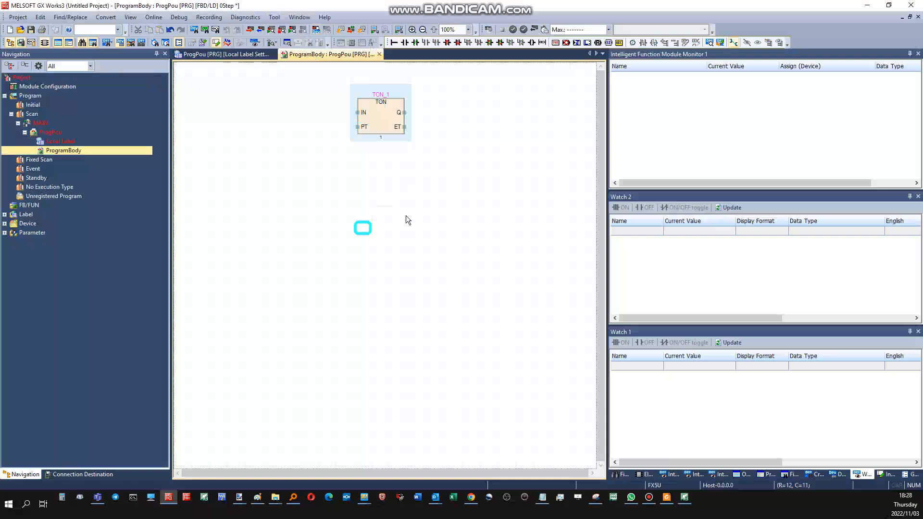
{"action": "left_click", "coordinate": [225, 54]}
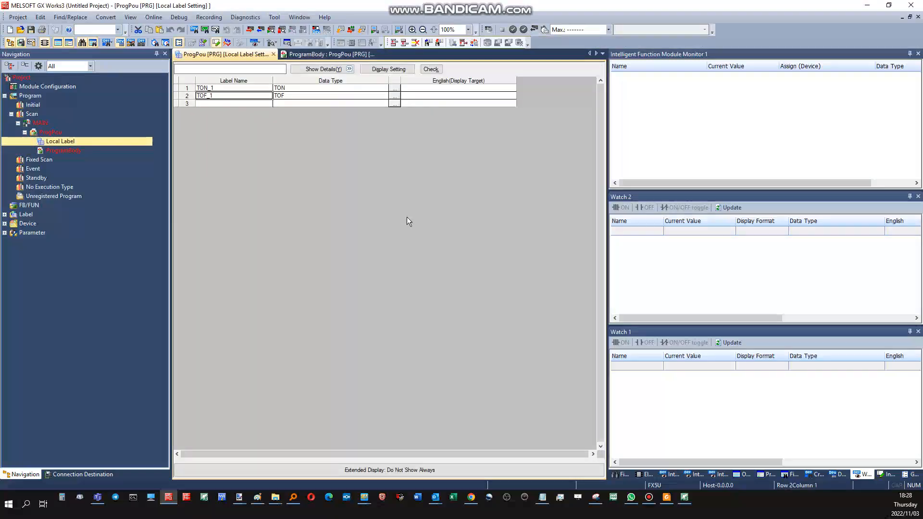
{"action": "left_click", "coordinate": [329, 54]}
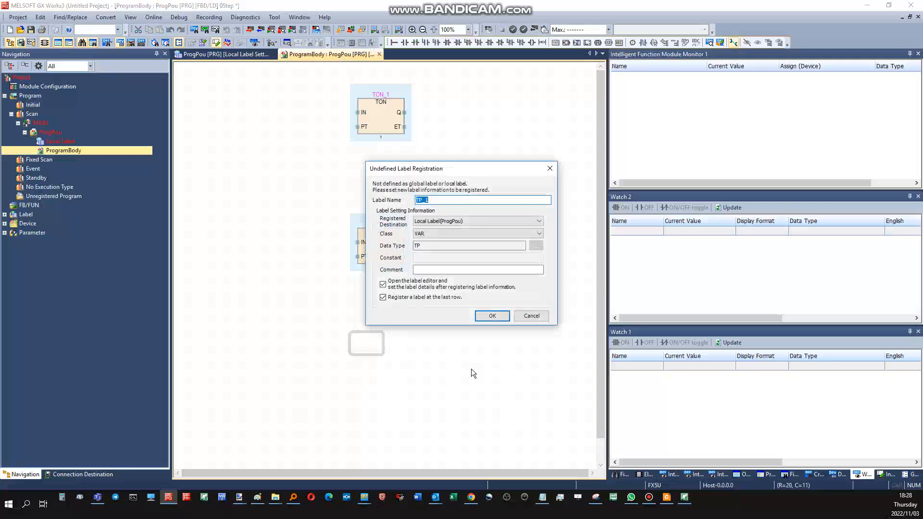
{"action": "left_click", "coordinate": [491, 316]}
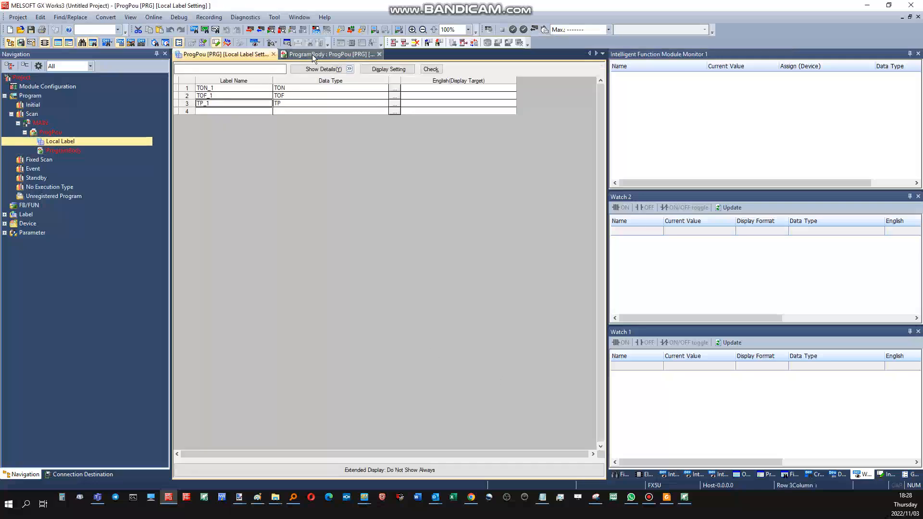
{"action": "left_click", "coordinate": [329, 54]}
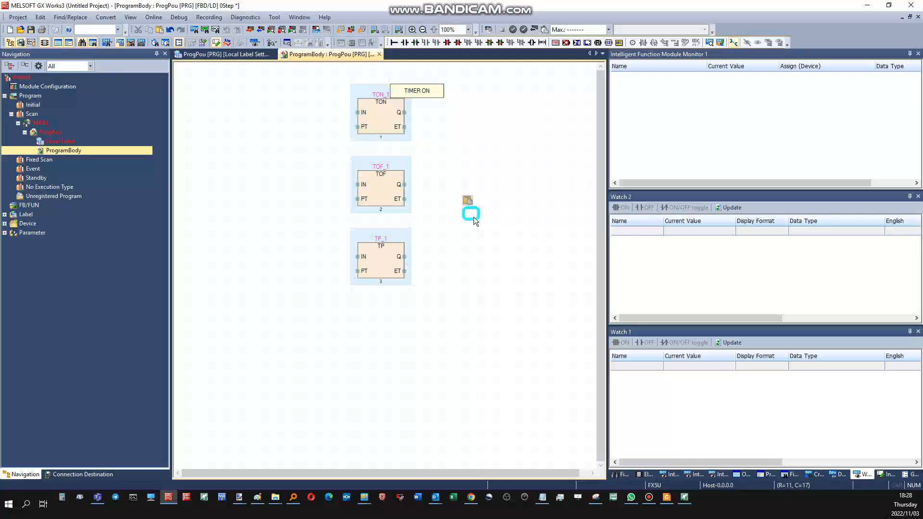
- Place TIMER OFF and TIMER PULSE comment boxes beside the TOF_1 and TP_1 blocks
{"action": "left_click", "coordinate": [471, 214]}
{"action": "type", "text": "TIMER PULSE"}
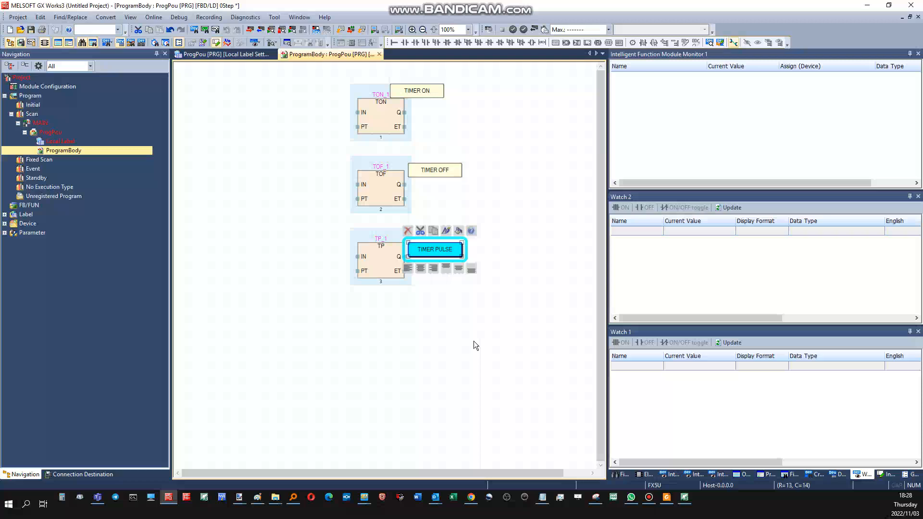
{"action": "left_click", "coordinate": [471, 341]}
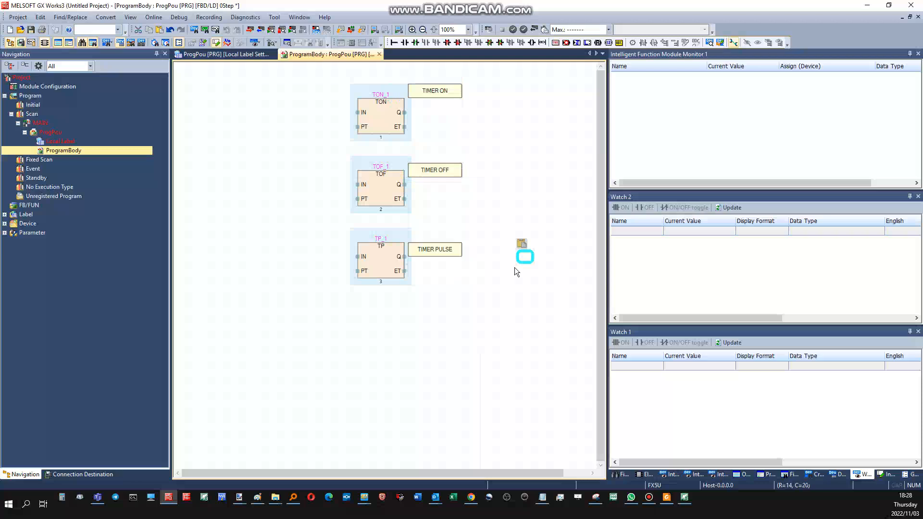
{"action": "mouse_move", "coordinate": [470, 329]}
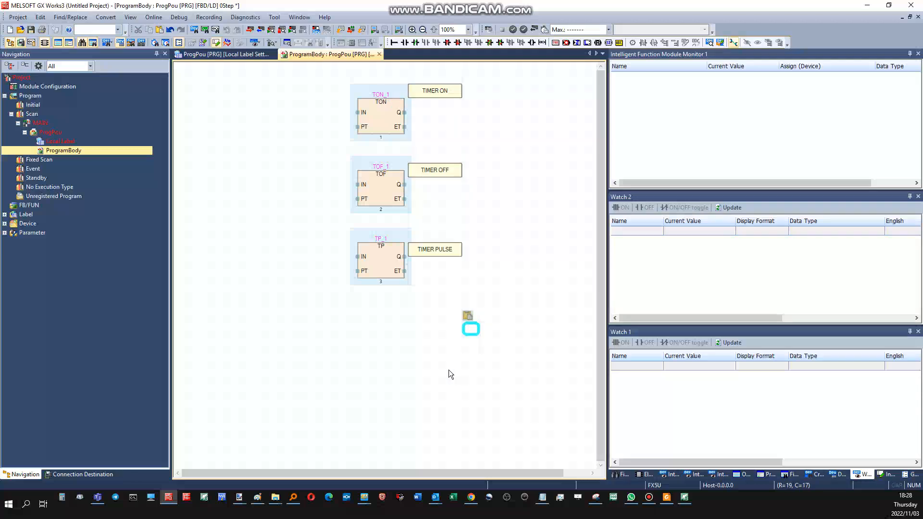
{"action": "mouse_move", "coordinate": [388, 135]}
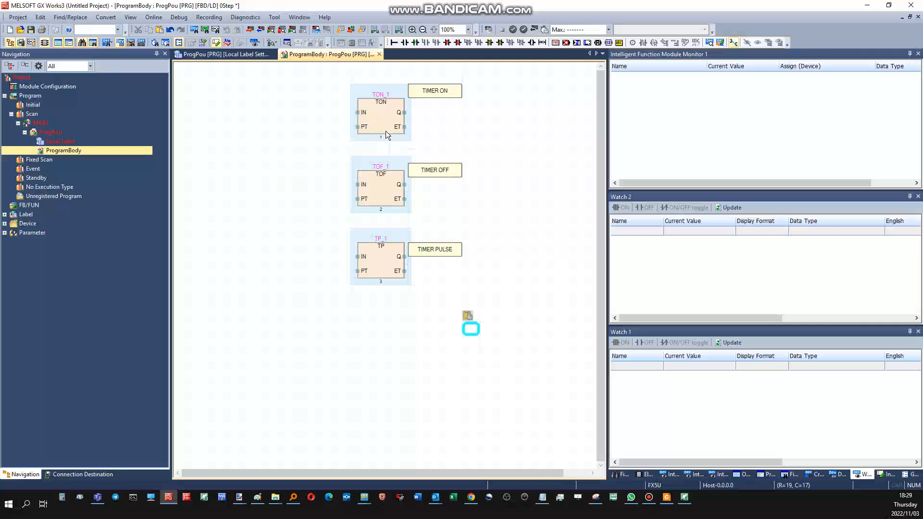
{"action": "left_click", "coordinate": [381, 111]}
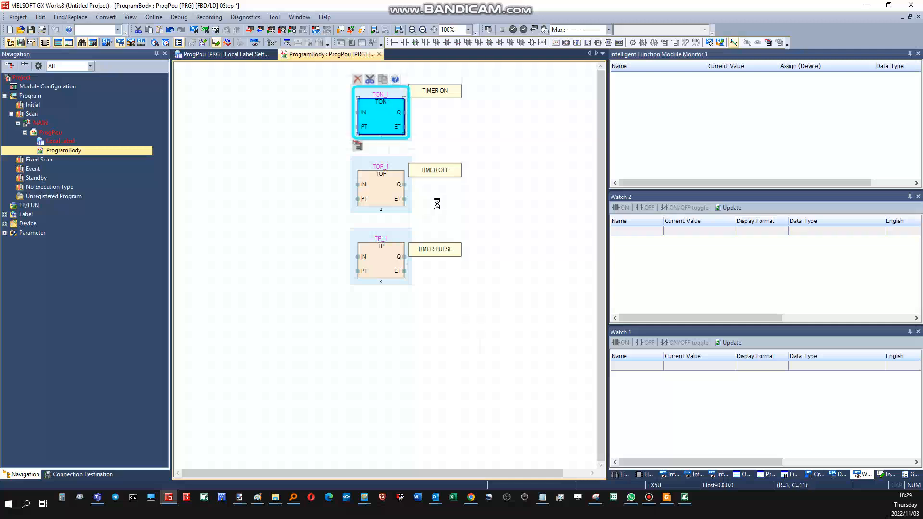
{"action": "mouse_move", "coordinate": [441, 208]}
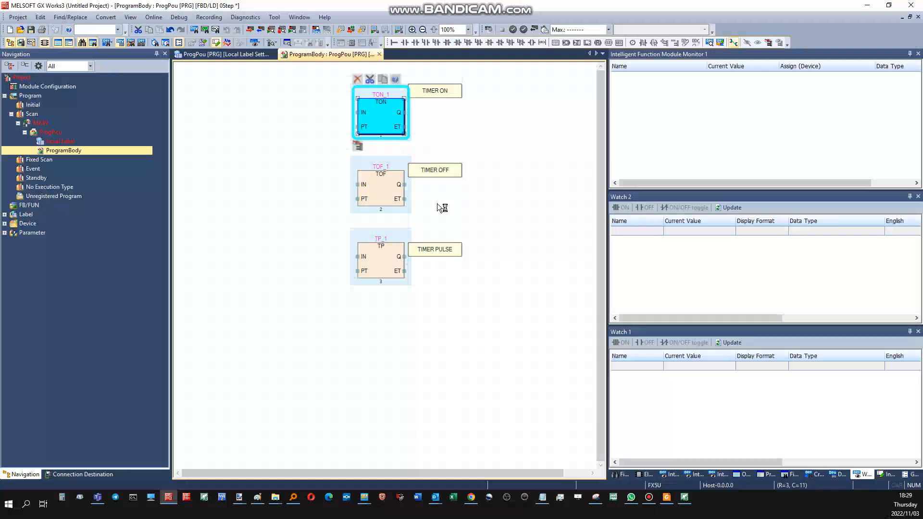
{"action": "left_click", "coordinate": [391, 198]}
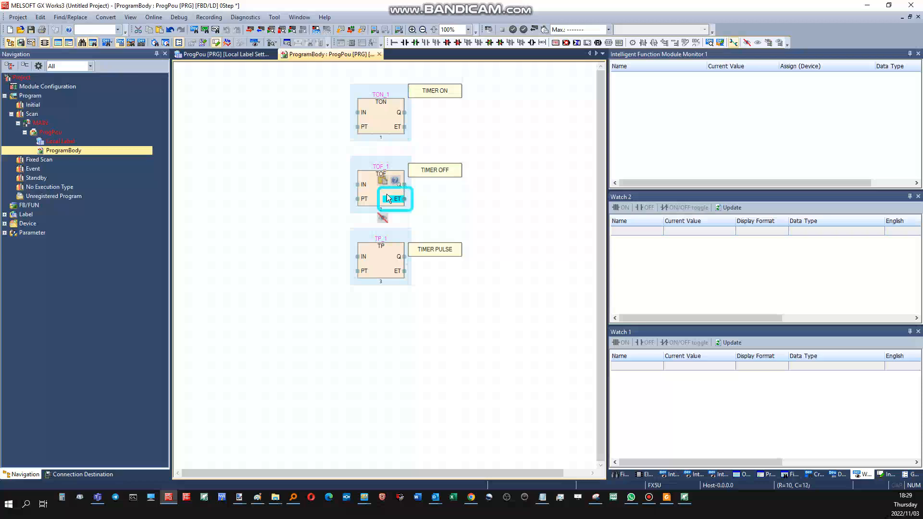
{"action": "left_click", "coordinate": [381, 185]}
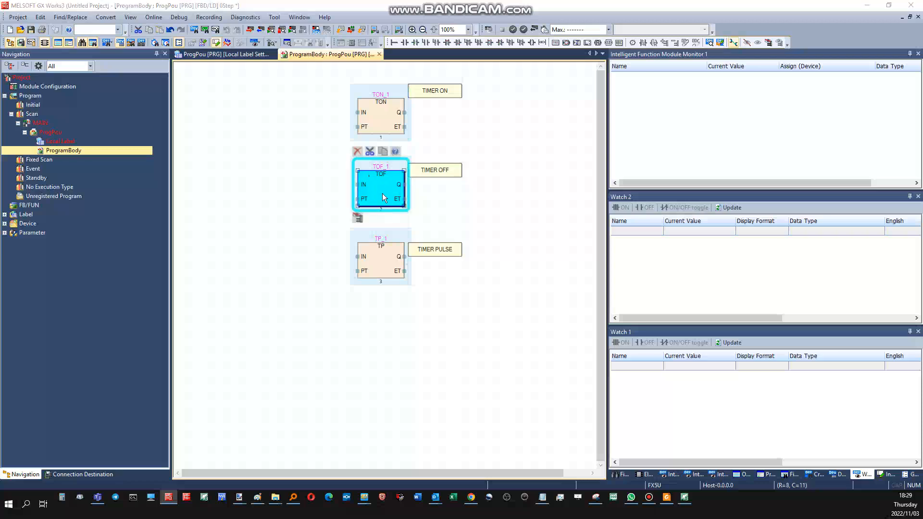
{"action": "mouse_move", "coordinate": [381, 187]}
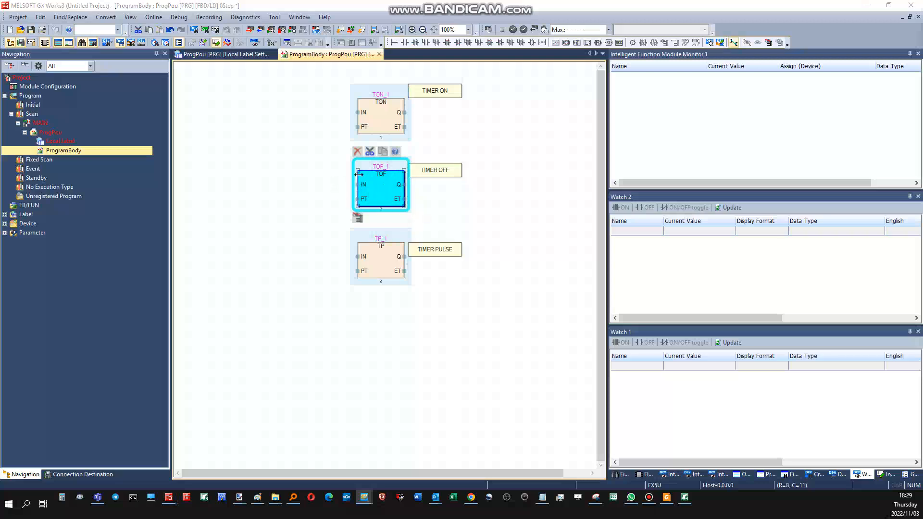
{"action": "mouse_move", "coordinate": [377, 188]}
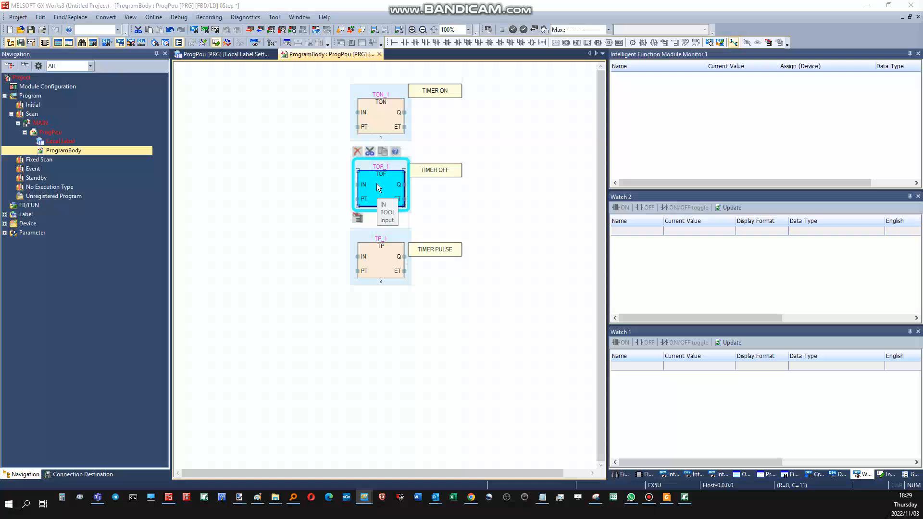
{"action": "mouse_move", "coordinate": [376, 187]}
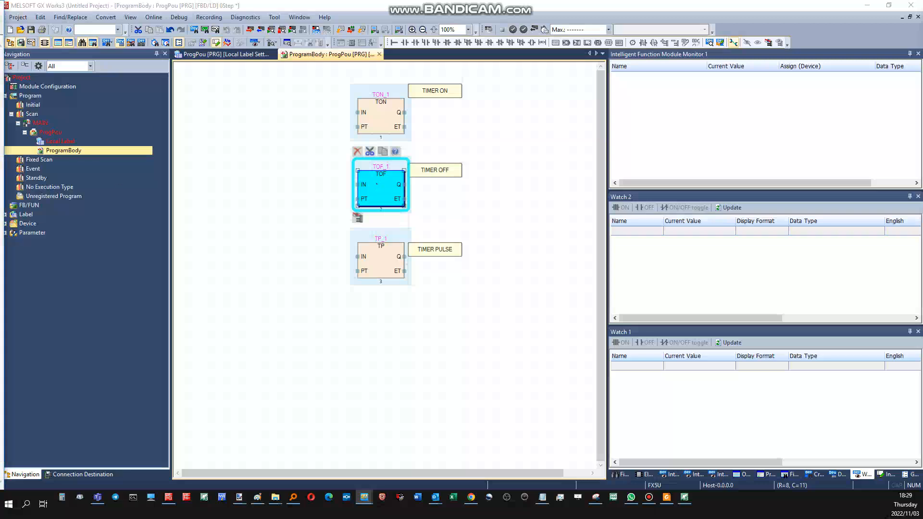
{"action": "left_click", "coordinate": [398, 112]}
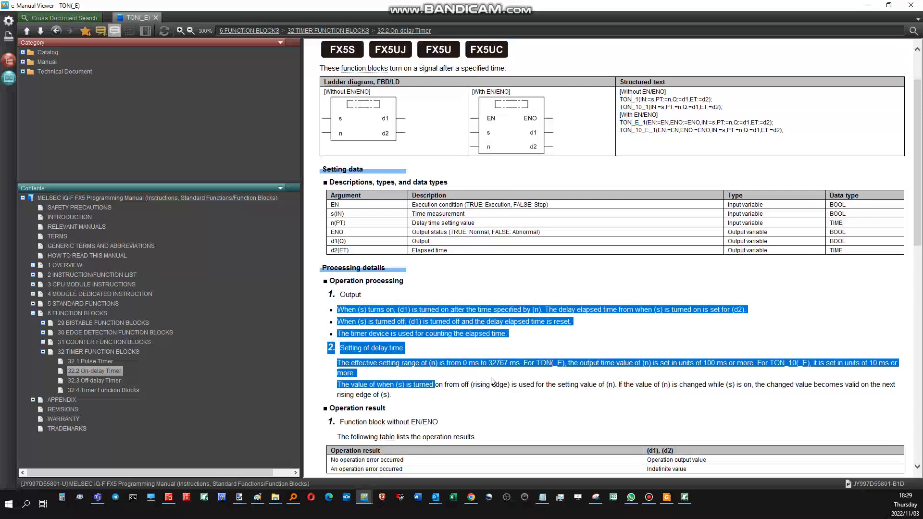
- Read the on-delay timer page, then return to the timer program in GX Works3
{"action": "scroll", "scroll_direction": "down", "scroll_amount": 3}
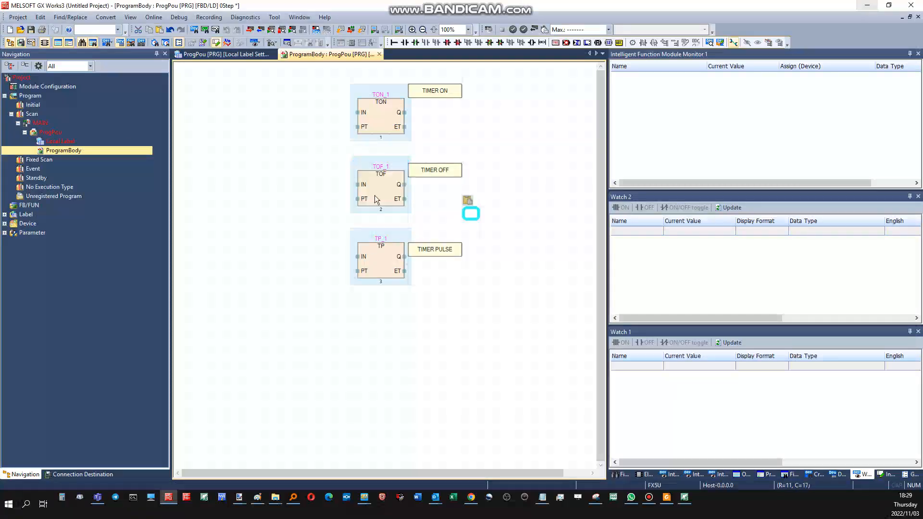
{"action": "left_click", "coordinate": [381, 186]}
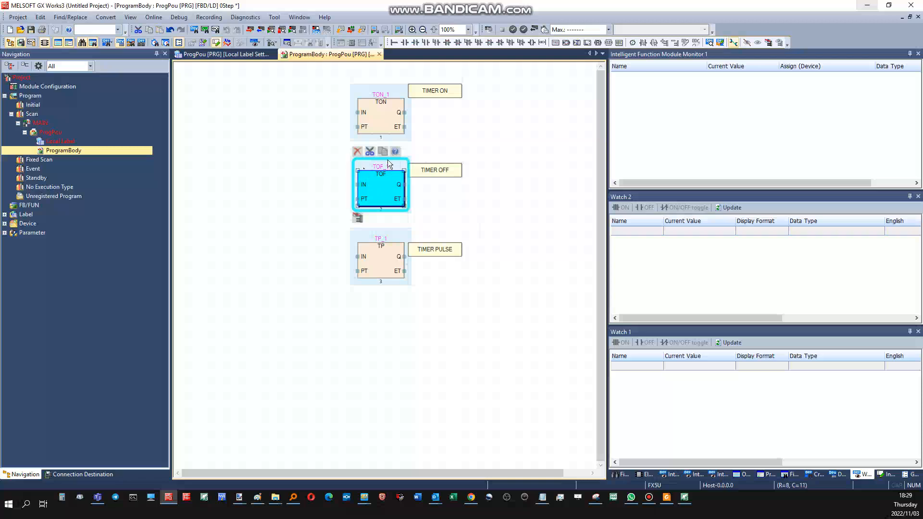
{"action": "mouse_move", "coordinate": [450, 170]}
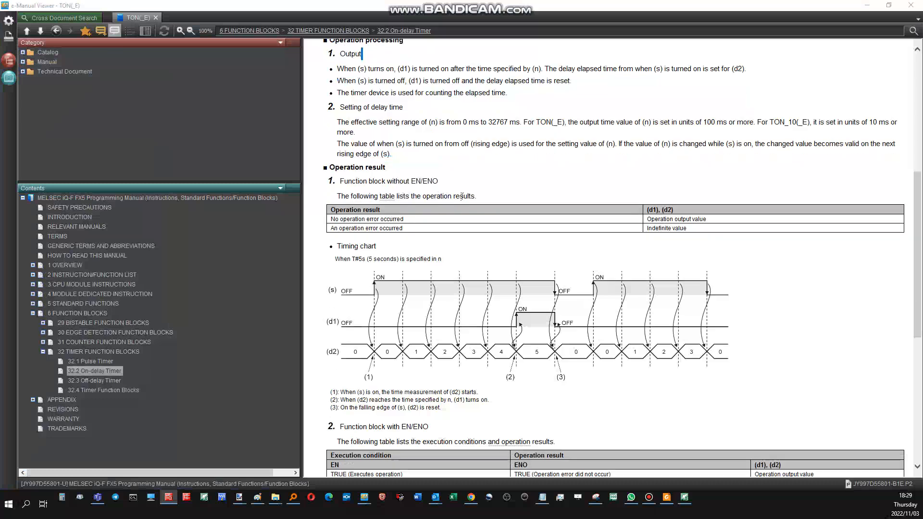
{"action": "left_click", "coordinate": [94, 380]}
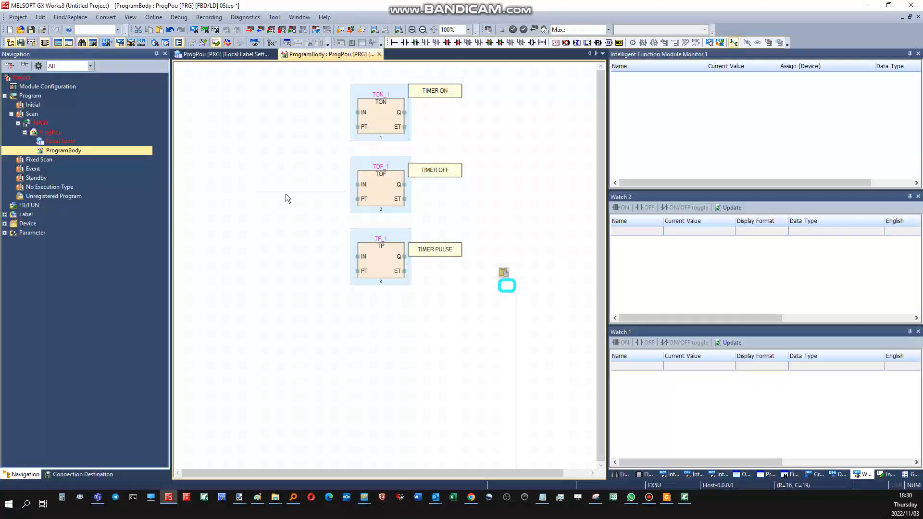
- Expand Label and Global Label in the Navigation tree to reveal Global
{"action": "left_click", "coordinate": [5, 213]}
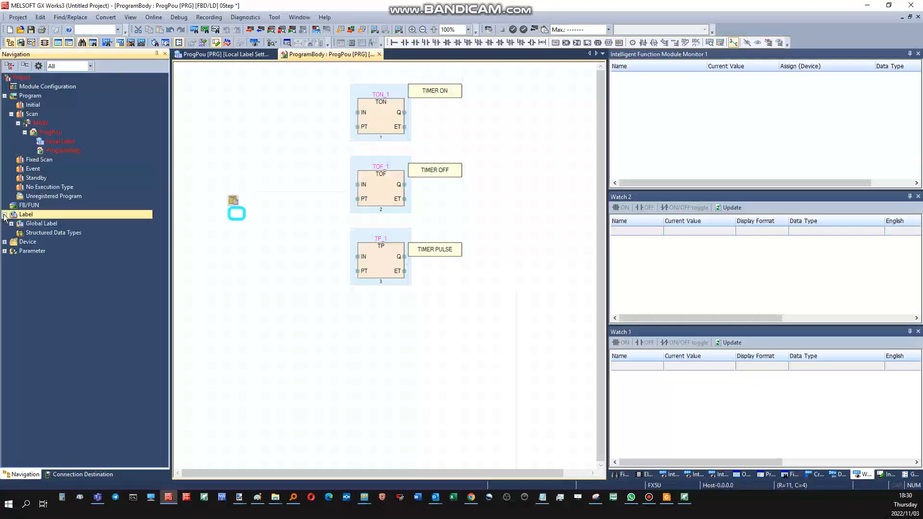
{"action": "left_click", "coordinate": [11, 223]}
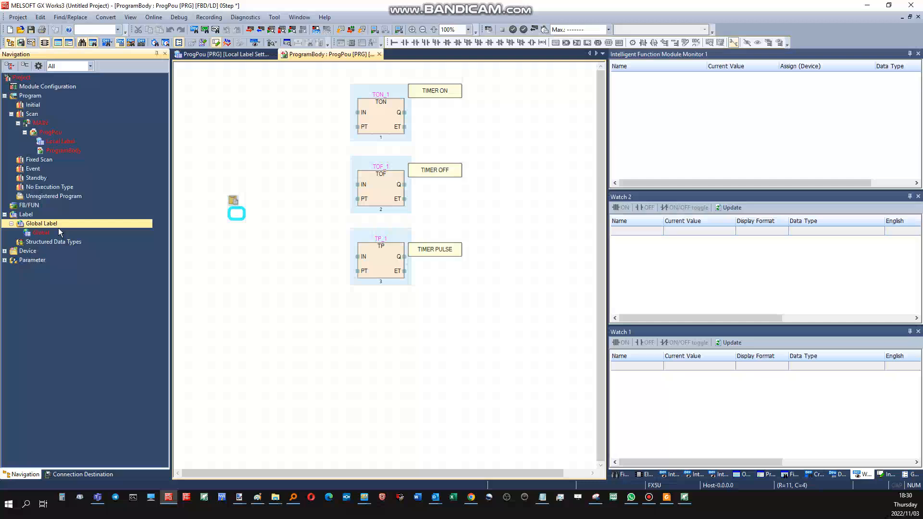
{"action": "mouse_move", "coordinate": [94, 287]}
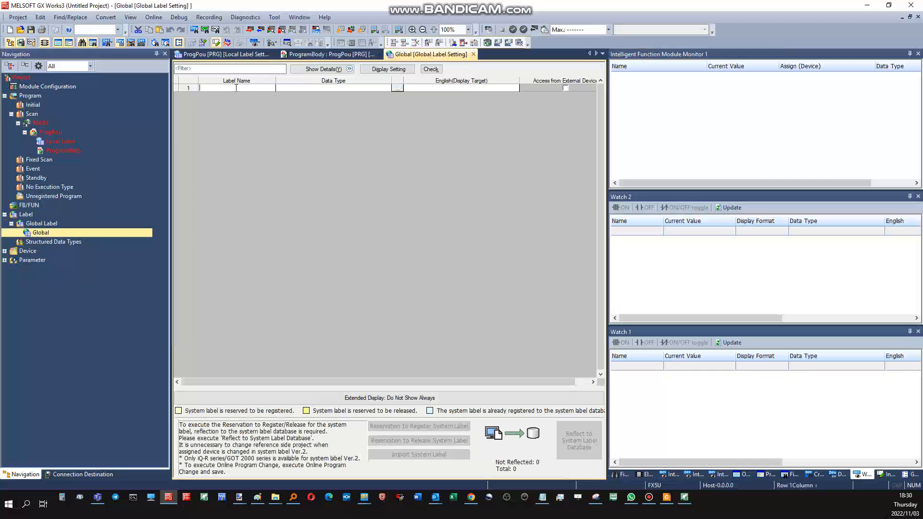
- Enter TON_activate as the first global label and dismiss the sorting warning
{"action": "type", "text": "TON"}
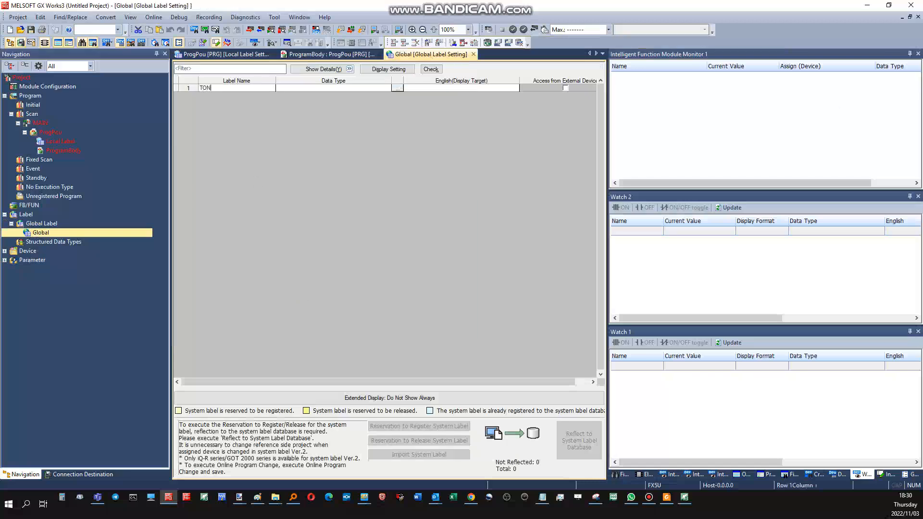
{"action": "type", "text": "_activate"}
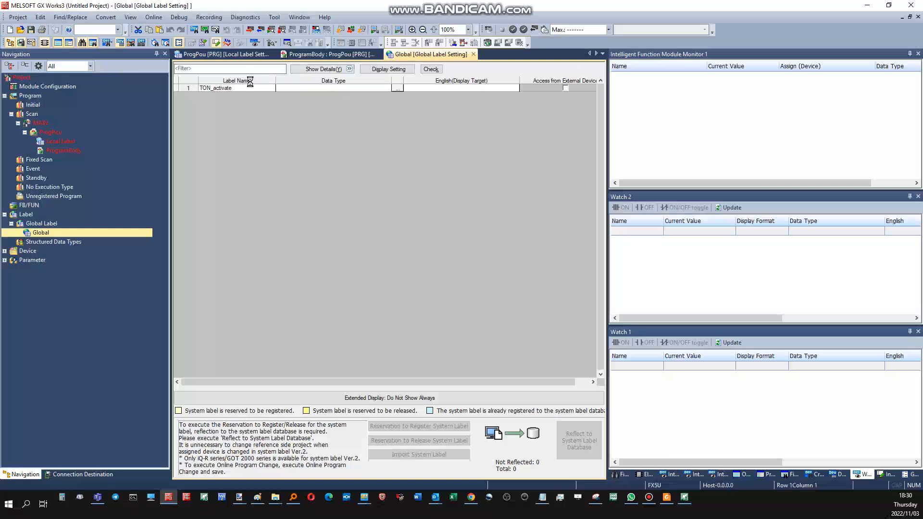
{"action": "left_click", "coordinate": [236, 96]}
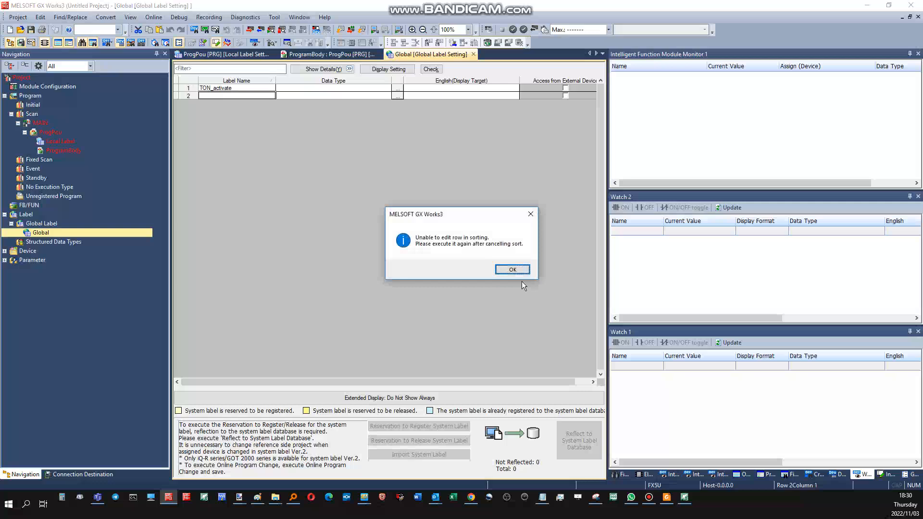
{"action": "left_click", "coordinate": [511, 269]}
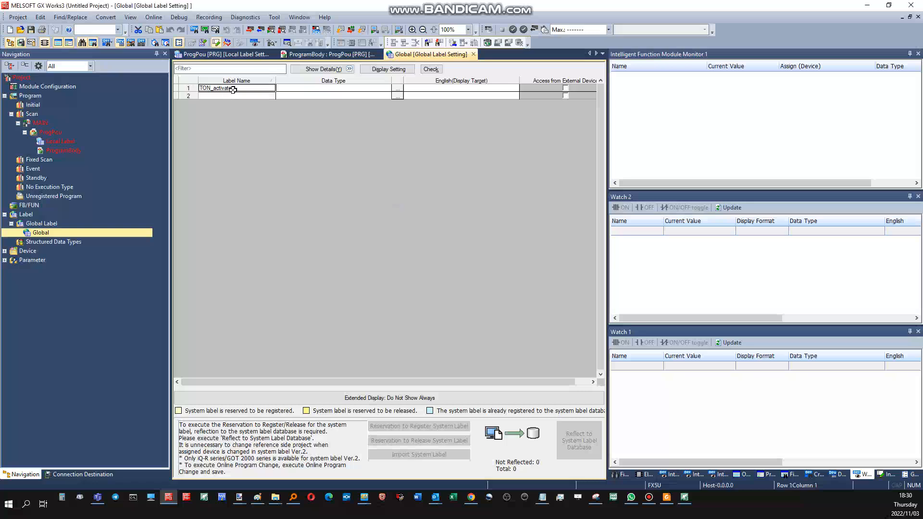
- Attempt a second label TOF_activat in row 2, dismissing repeated sorting warnings
{"action": "left_click", "coordinate": [235, 95]}
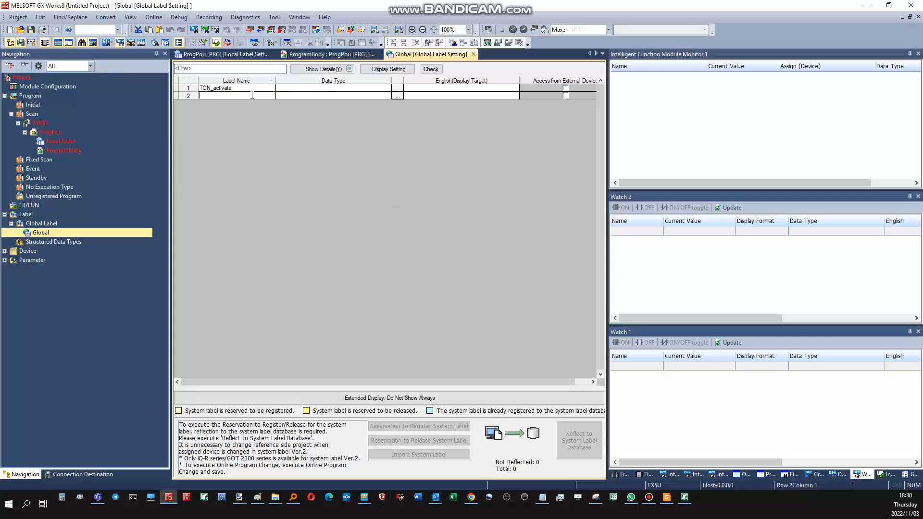
{"action": "type", "text": "TOF"}
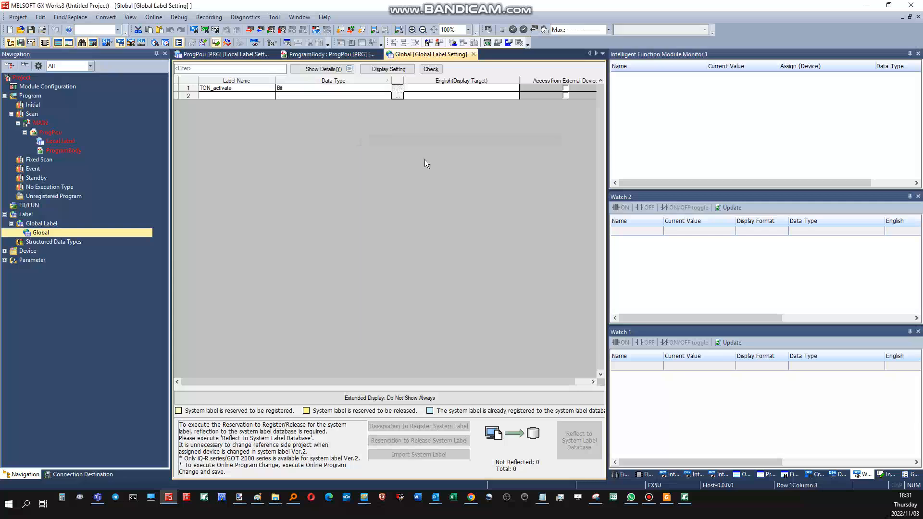
{"action": "left_click", "coordinate": [235, 95]}
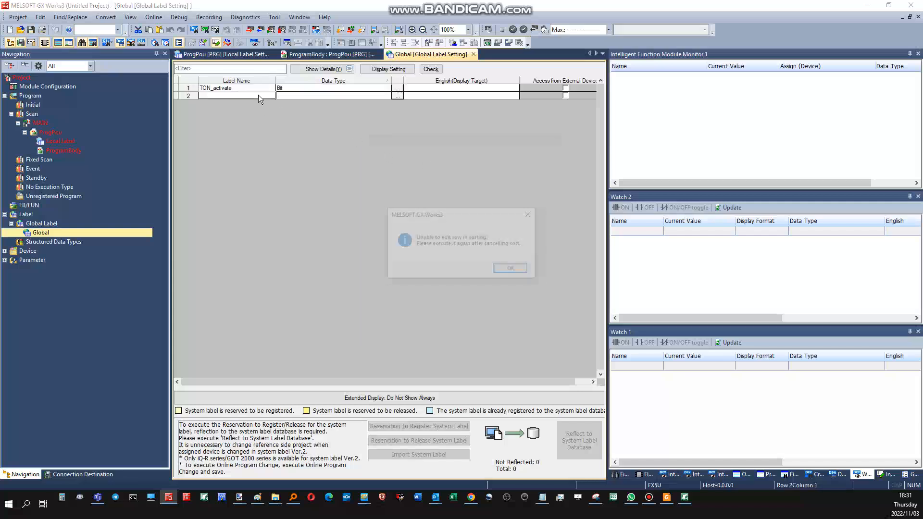
{"action": "left_click", "coordinate": [508, 268]}
{"action": "type", "text": "TOF"}
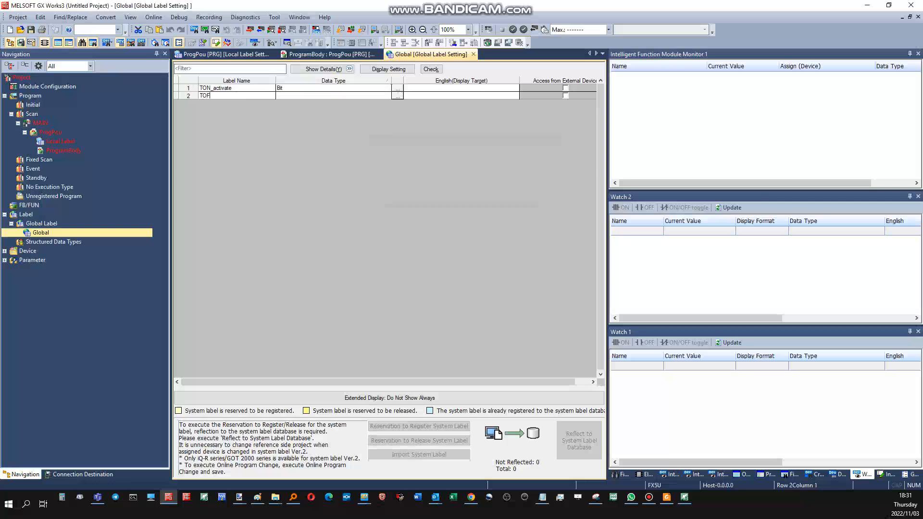
{"action": "type", "text": "_activat"}
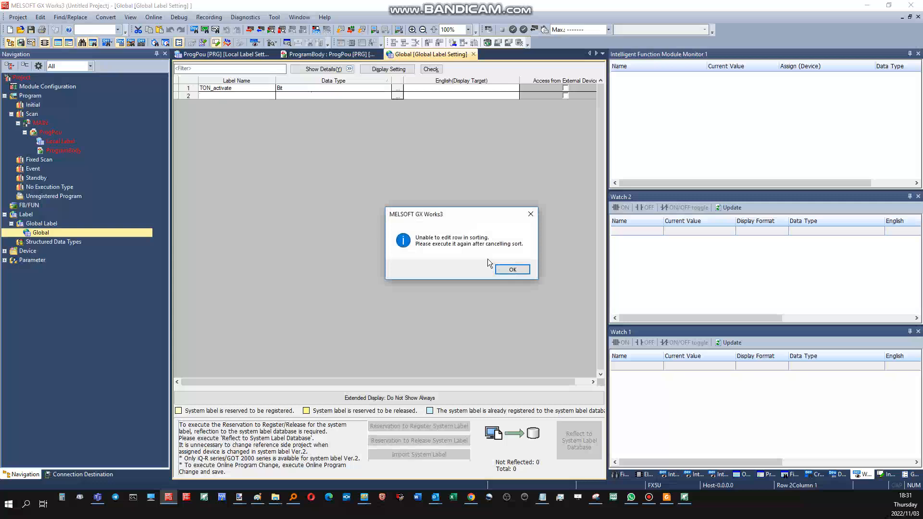
{"action": "left_click", "coordinate": [510, 269]}
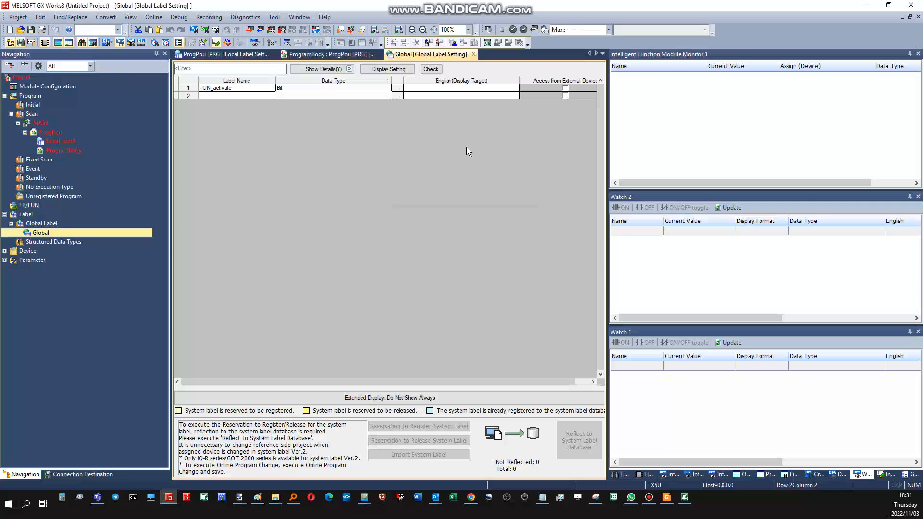
- Cancel the data type choice and delete the selected label rows to redo them
{"action": "left_click", "coordinate": [460, 87]}
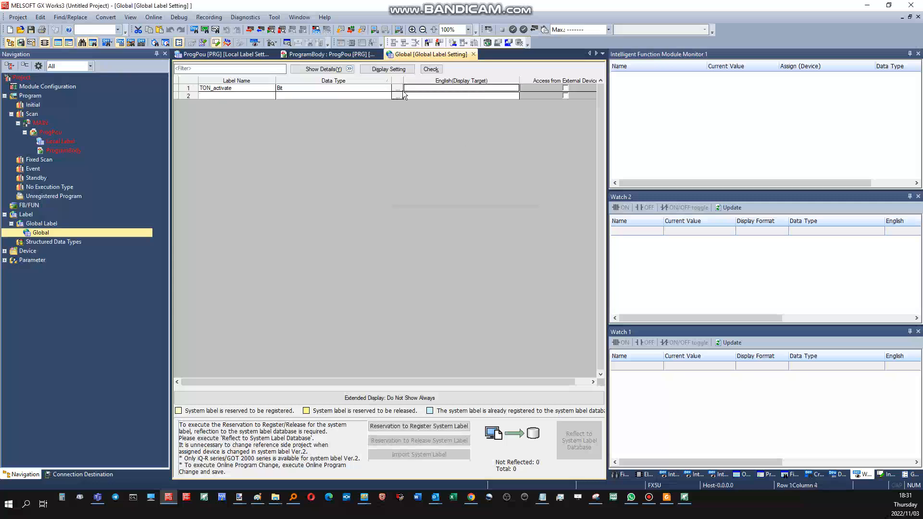
{"action": "left_click", "coordinate": [398, 88]}
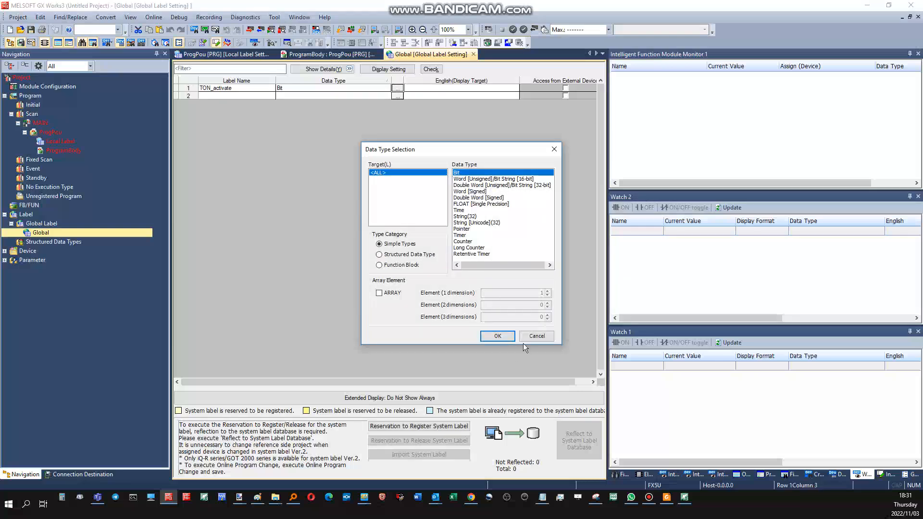
{"action": "left_click", "coordinate": [496, 335]}
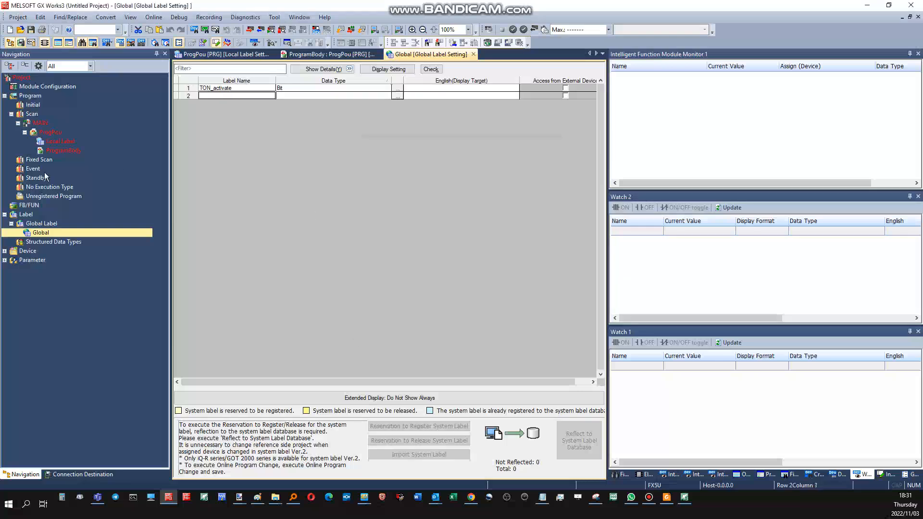
{"action": "left_click", "coordinate": [330, 54]}
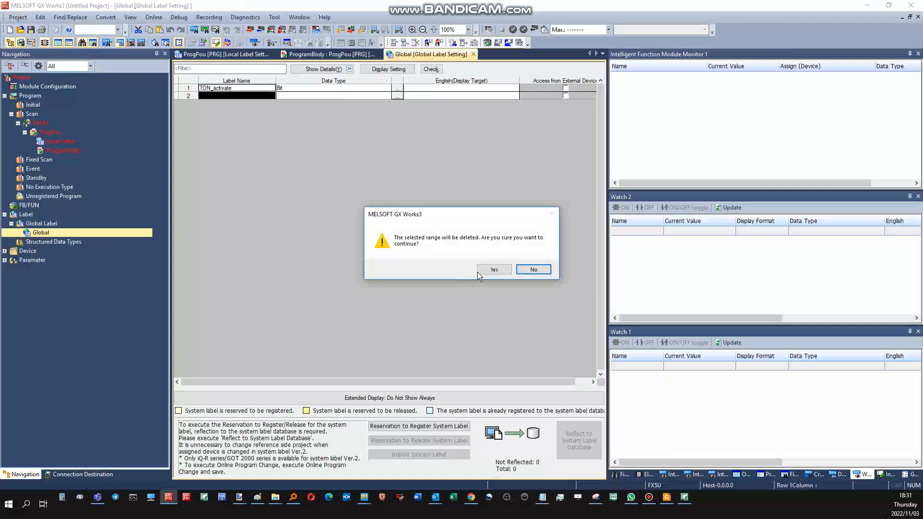
{"action": "left_click", "coordinate": [493, 269]}
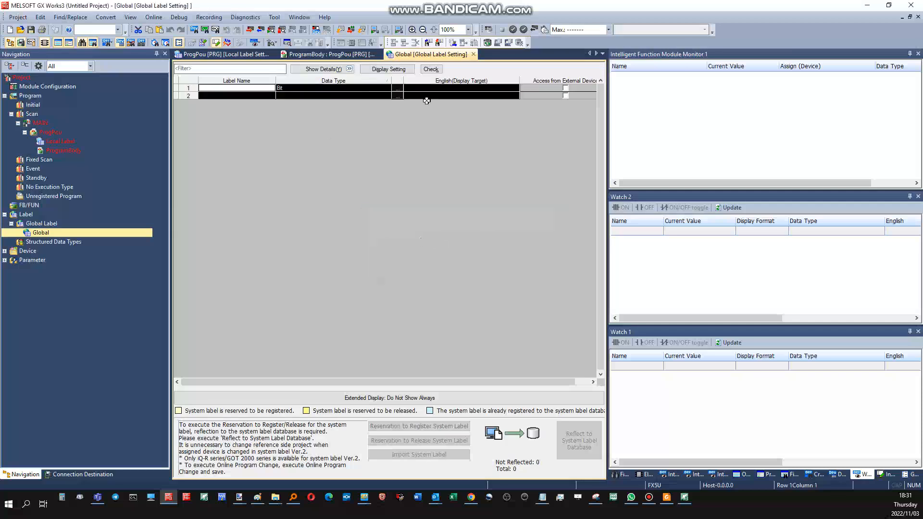
{"action": "right_click", "coordinate": [426, 100]}
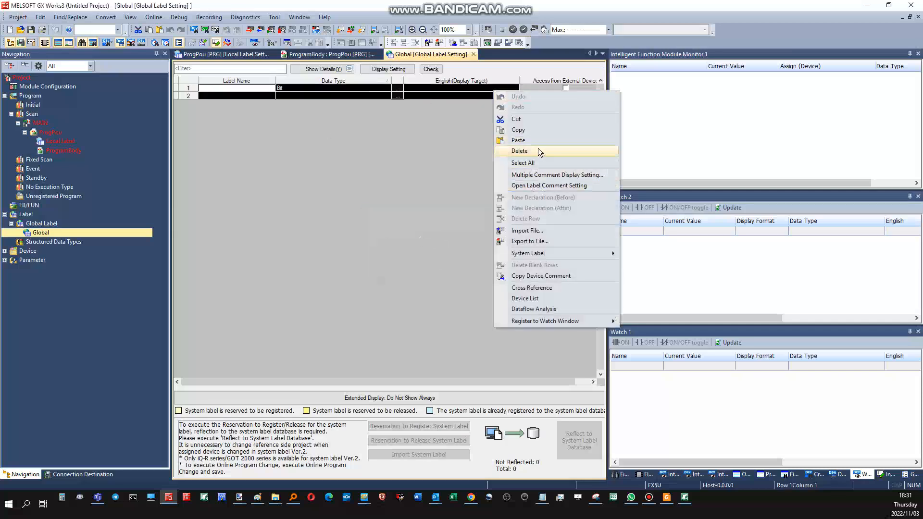
{"action": "left_click", "coordinate": [518, 151]}
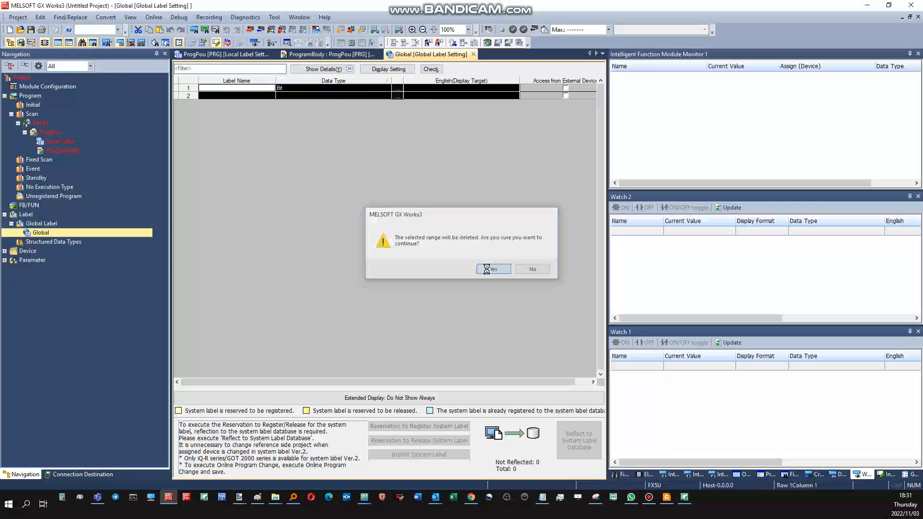
- Confirm the deletion and re-enter TON_activate as a Bit label
{"action": "left_click", "coordinate": [491, 269]}
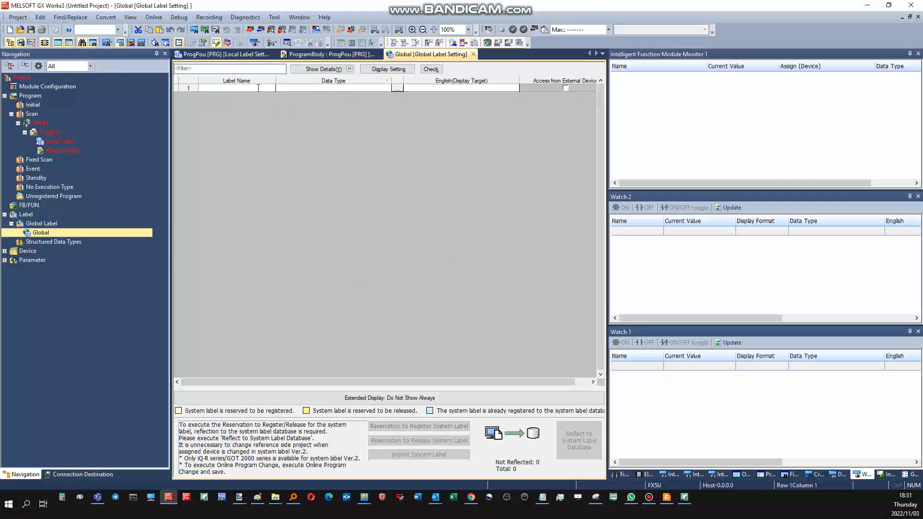
{"action": "type", "text": "TON_activat"}
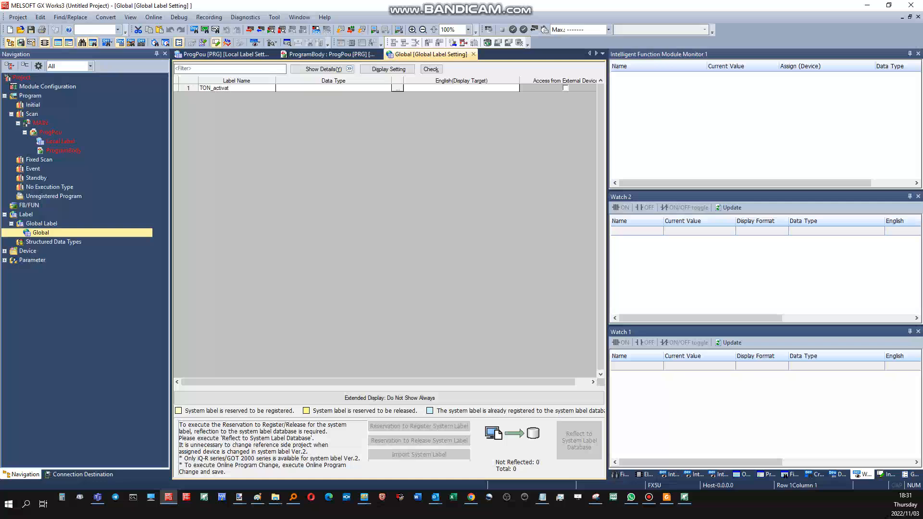
{"action": "left_click", "coordinate": [396, 94]}
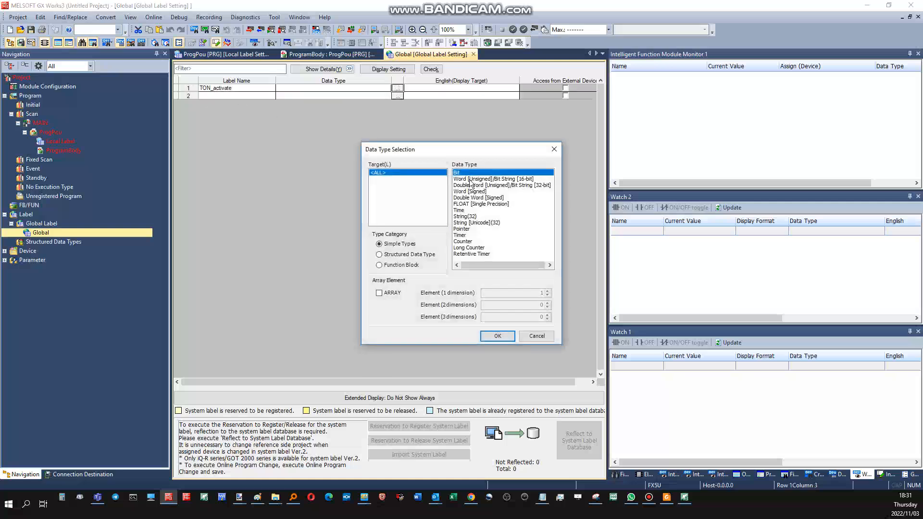
{"action": "left_click", "coordinate": [497, 335]}
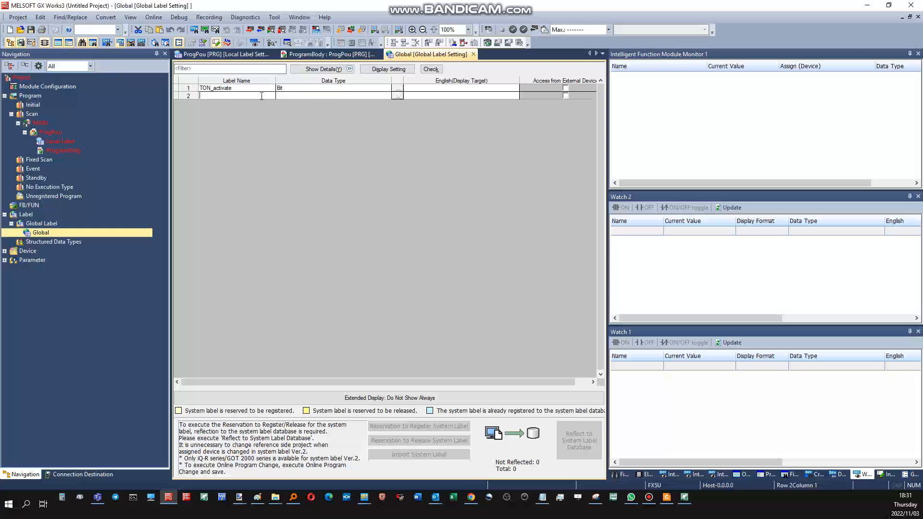
- Add TOF_activate and TP_activate as Bit global labels
{"action": "type", "text": "TOF_"}
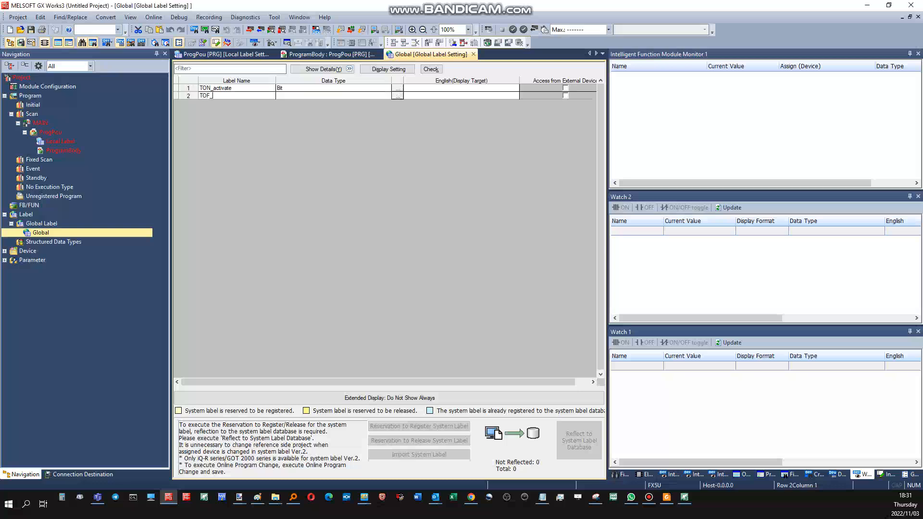
{"action": "type", "text": "activate"}
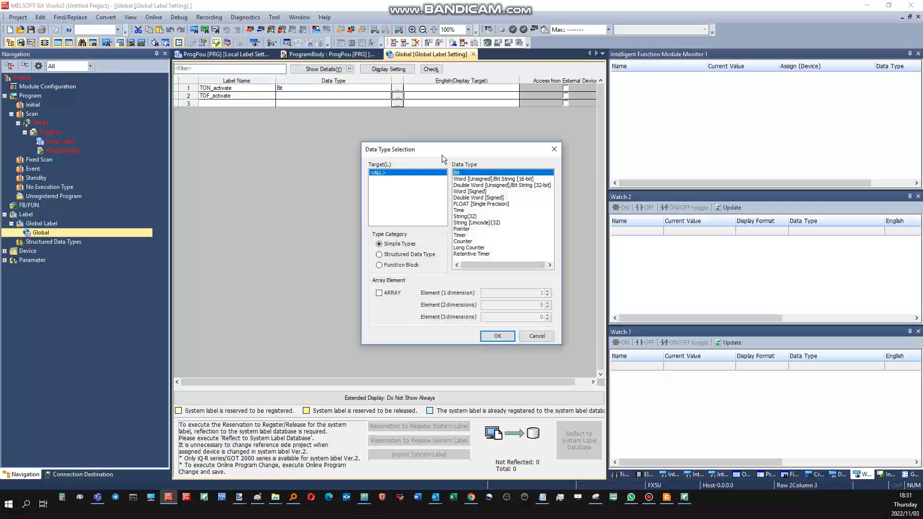
{"action": "left_click", "coordinate": [496, 336]}
{"action": "type", "text": "T"}
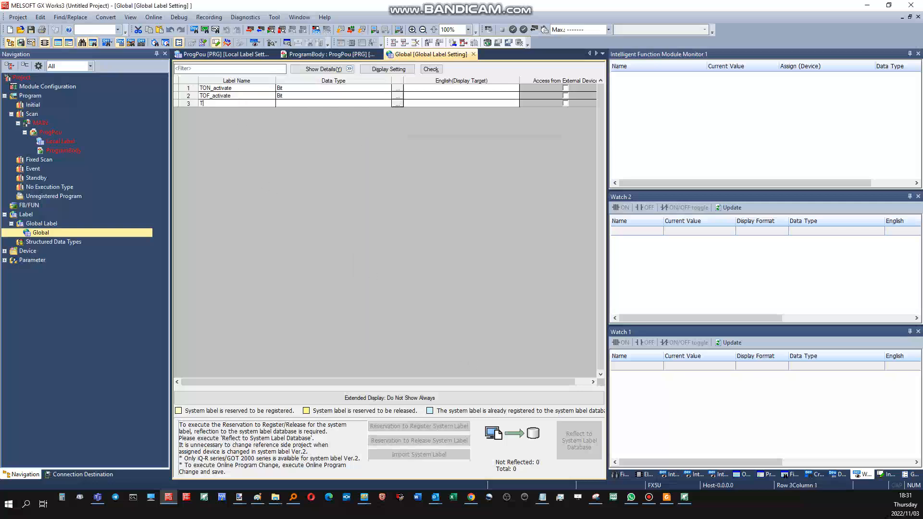
{"action": "type", "text": "P_activate"}
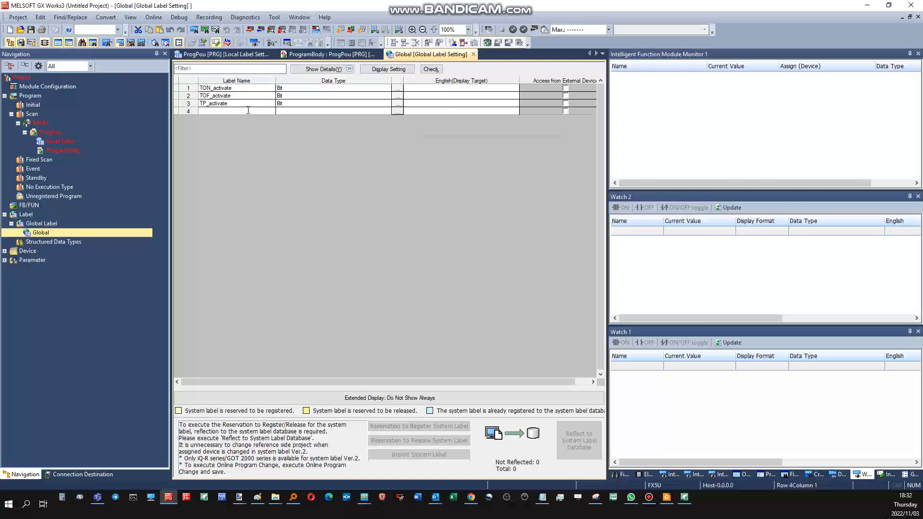
- Enter TON_output, TOF_output and TP_output as Bit labels in rows 4–6
{"action": "type", "text": "T"}
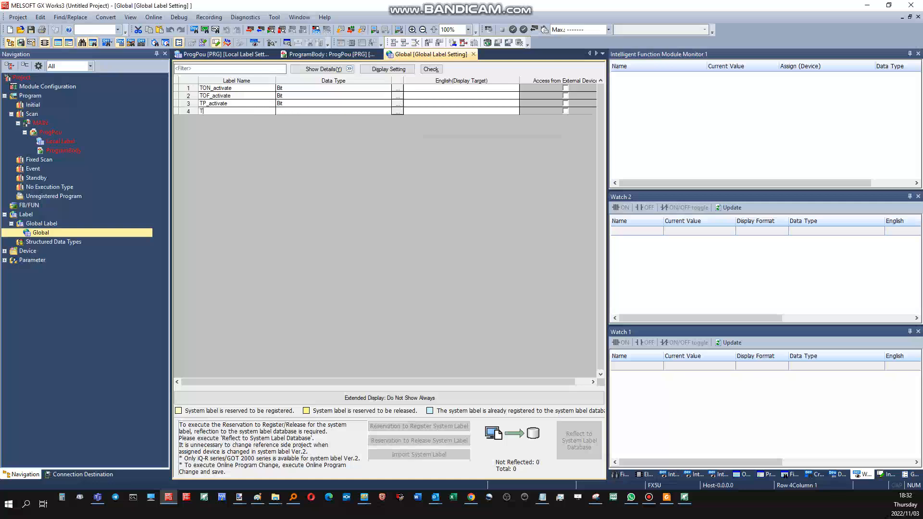
{"action": "type", "text": "ON_ou"}
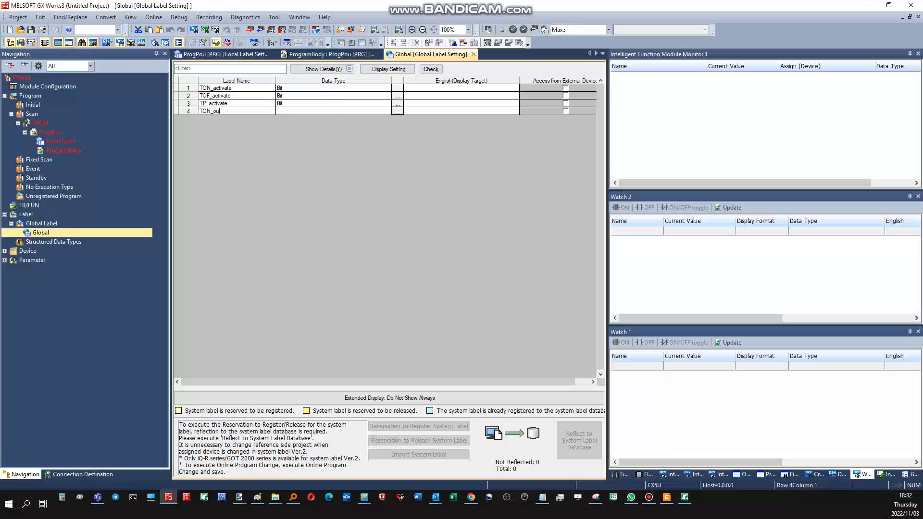
{"action": "type", "text": "tput"}
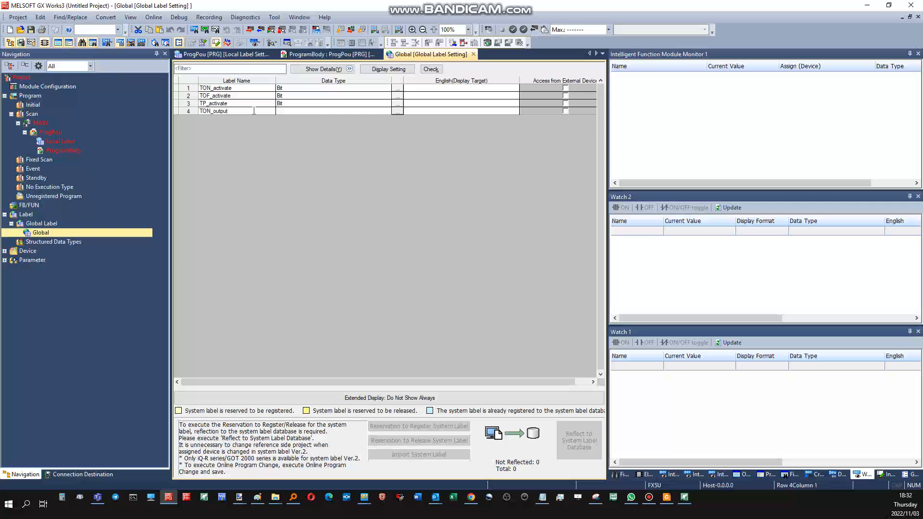
{"action": "double_click", "coordinate": [213, 111]}
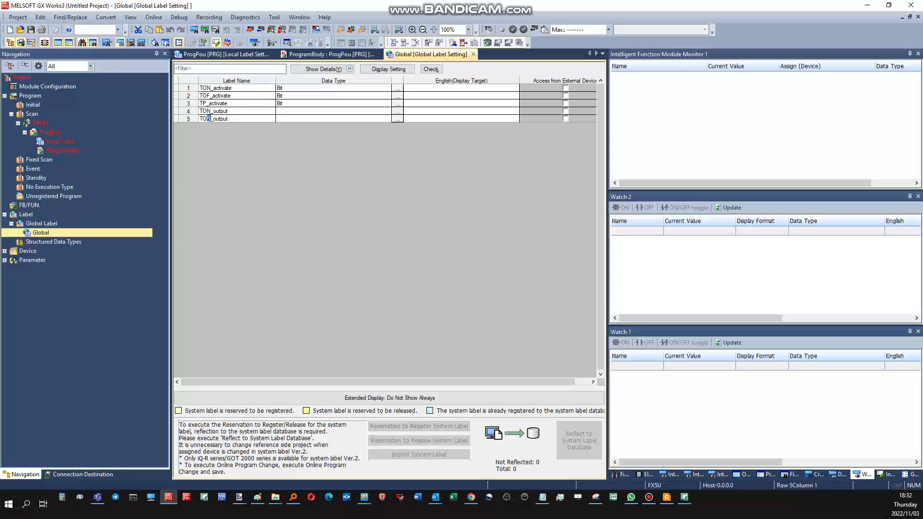
{"action": "type", "text": "TOF_output"}
{"action": "type", "text": "TP_output"}
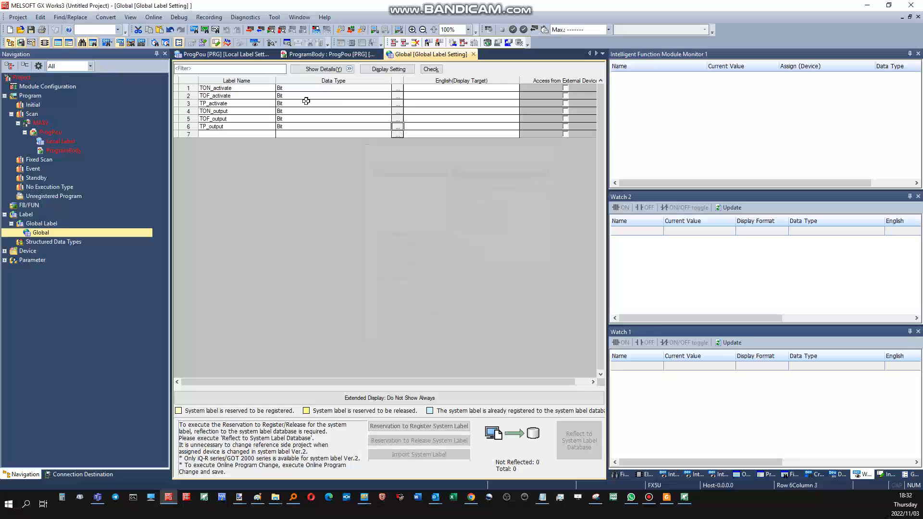
- Add TON_Preset_time in row 7 with data type Time
{"action": "left_click", "coordinate": [227, 134]}
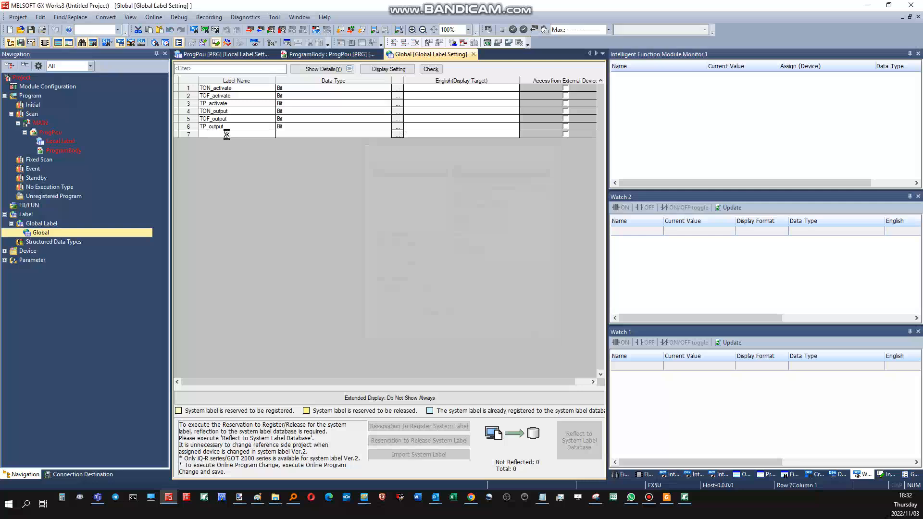
{"action": "type", "text": "TON_output"}
{"action": "type", "text": "TON_Preset"}
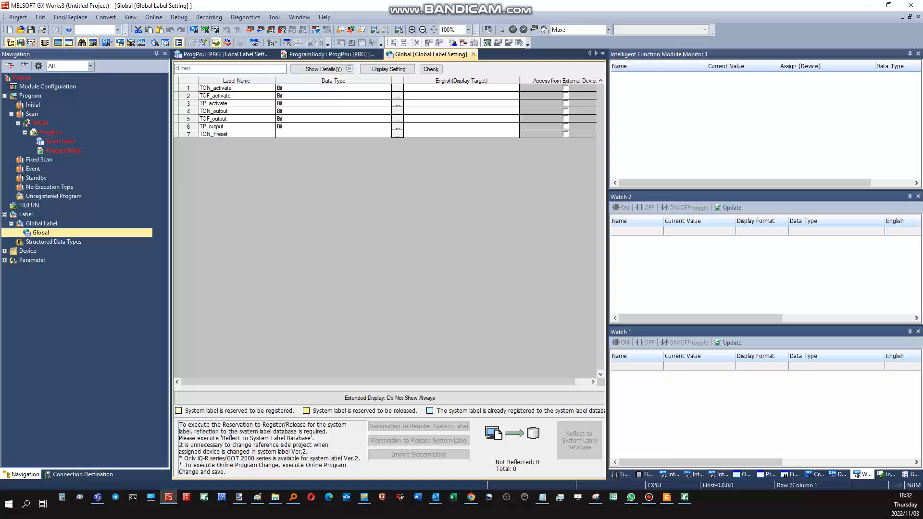
{"action": "type", "text": "_time"}
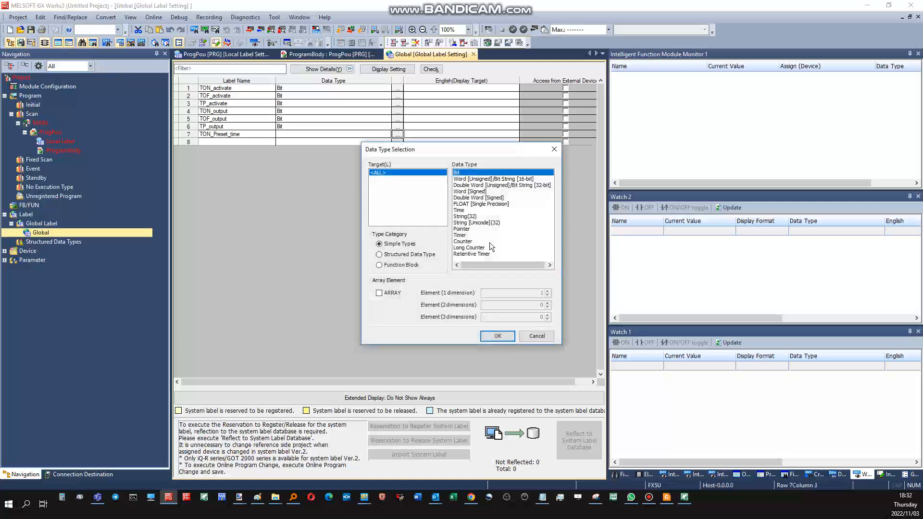
{"action": "left_click", "coordinate": [458, 210]}
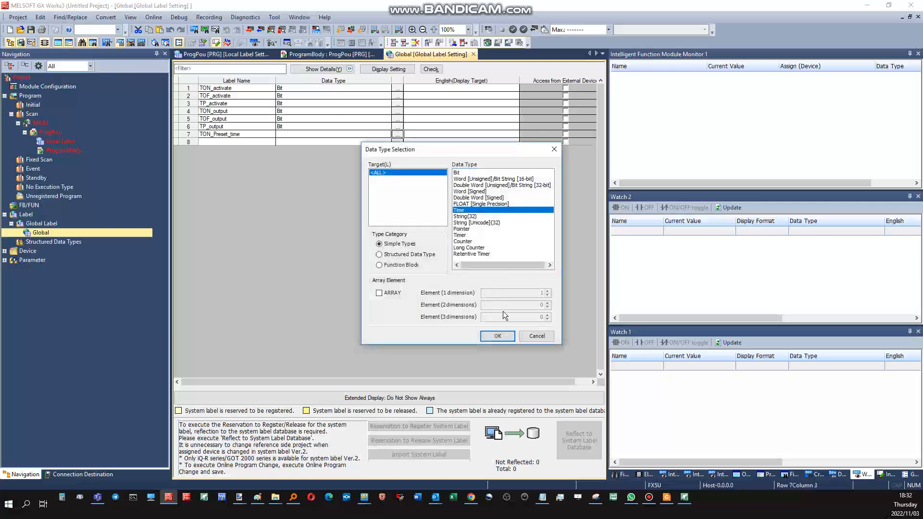
{"action": "left_click", "coordinate": [496, 335]}
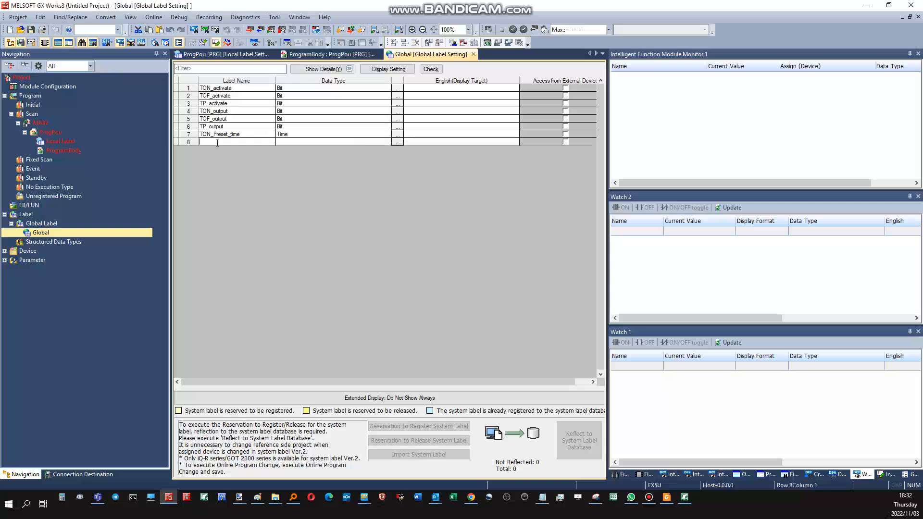
- Add TOF_Preset_time and TP_Preset_time, each typed as Time
{"action": "type", "text": "TOF_Preset_time"}
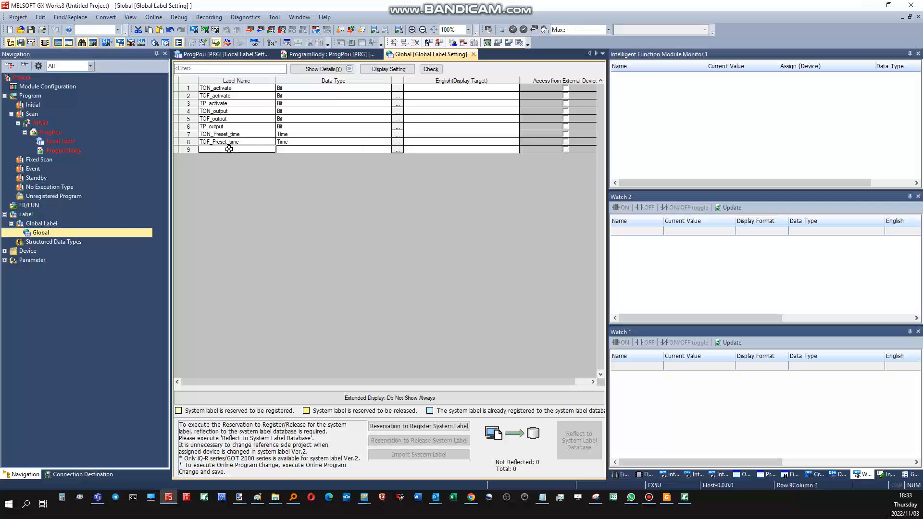
{"action": "type", "text": "TON_Preset_time"}
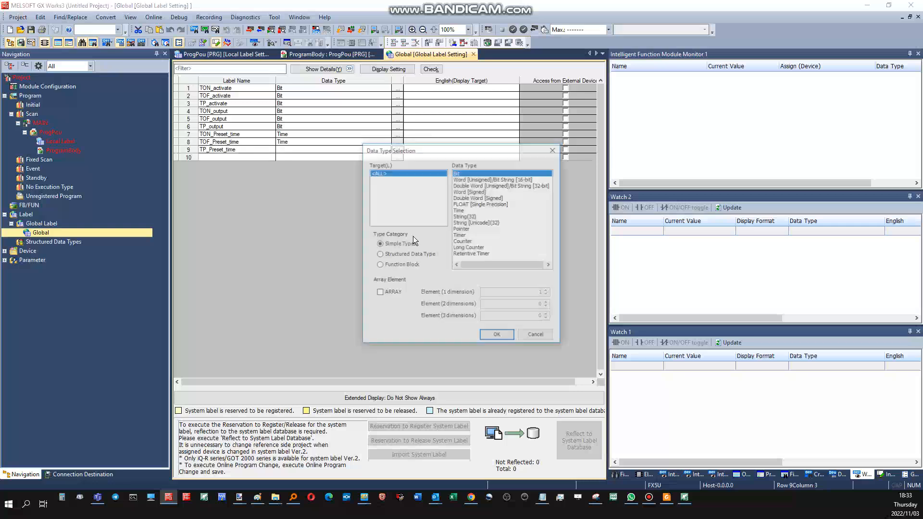
{"action": "left_click", "coordinate": [534, 334]}
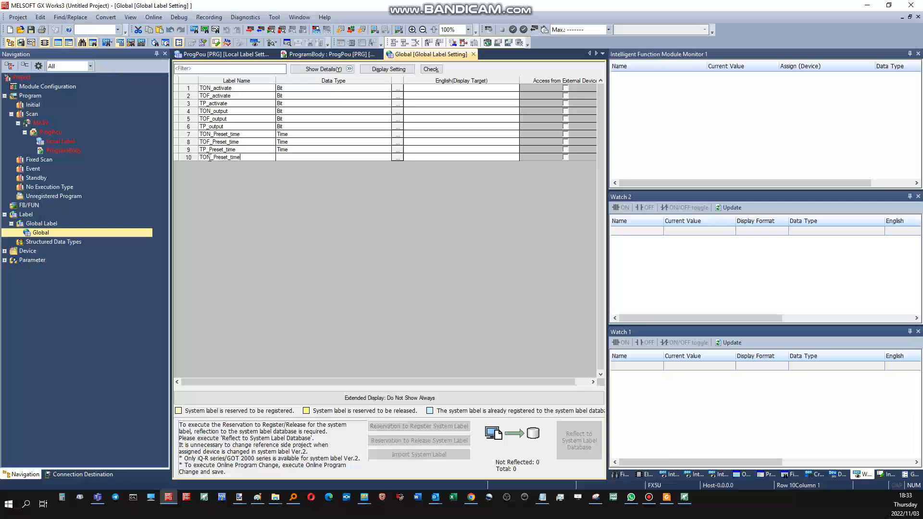
- Define TON_elapsed_time, TOF_elapsed_time and TP_elapsed_time as Time labels
{"action": "double_click", "coordinate": [219, 157]}
{"action": "type", "text": "lapsed"}
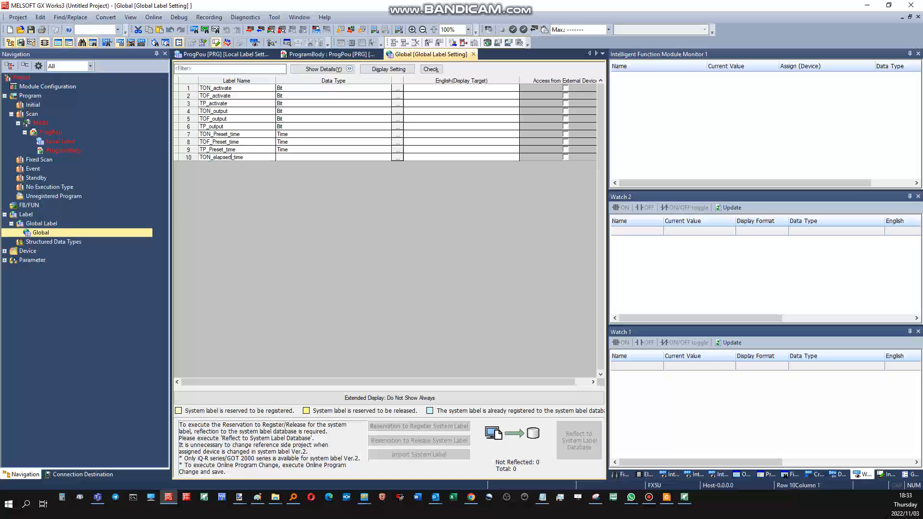
{"action": "double_click", "coordinate": [221, 157]}
{"action": "type", "text": "TOF_elapsed_time"}
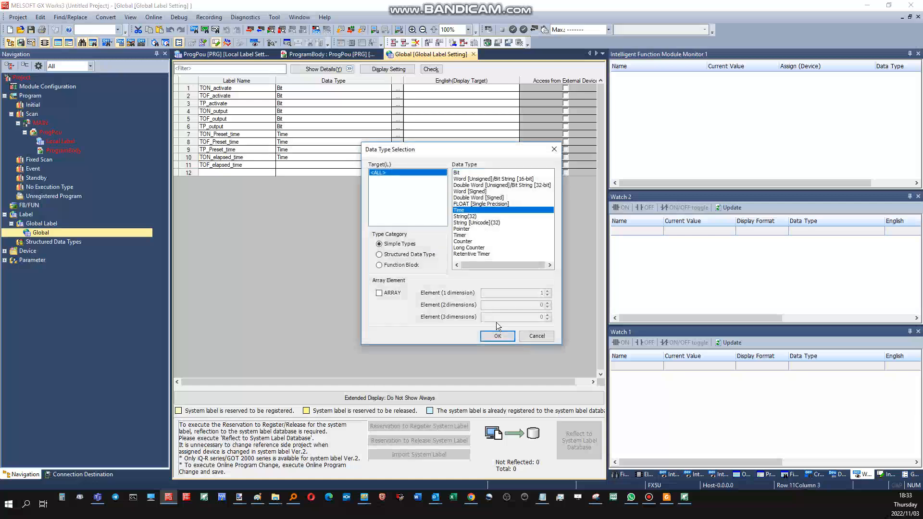
{"action": "left_click", "coordinate": [496, 335]}
{"action": "type", "text": "TP_elapsed_time"}
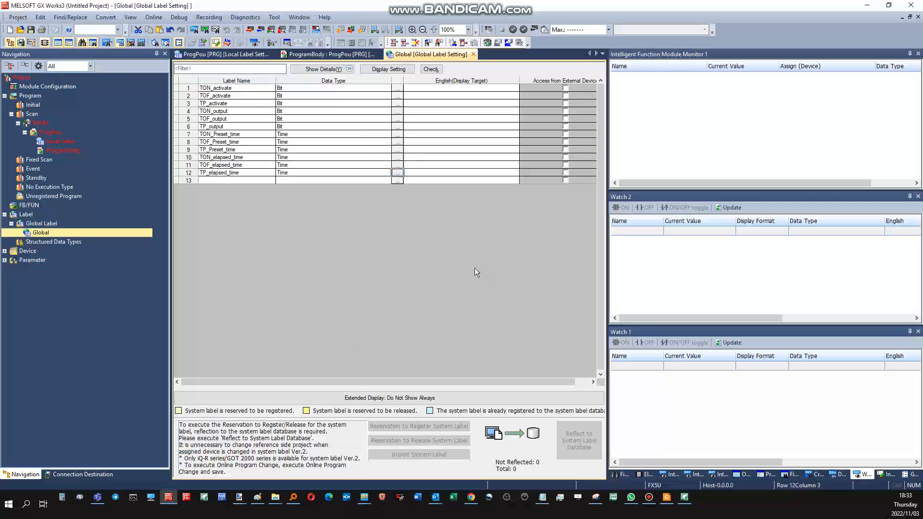
{"action": "left_click", "coordinate": [332, 134]}
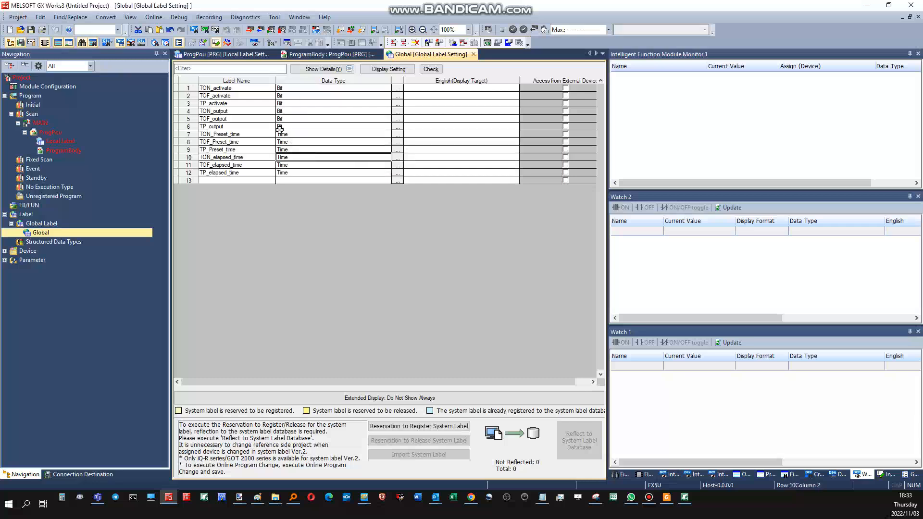
{"action": "mouse_move", "coordinate": [388, 236]}
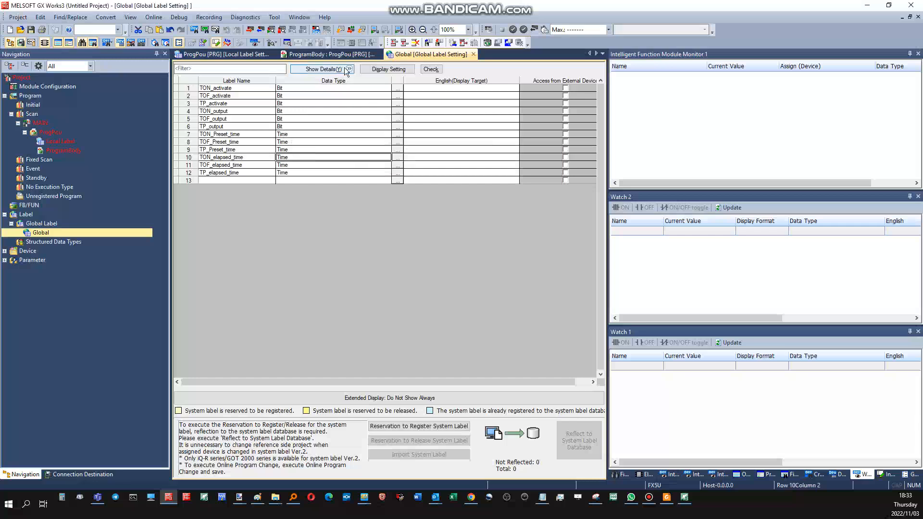
- Assign M100–M105 to the Bit labels and D100–D105 to the Time labels
{"action": "left_click", "coordinate": [321, 70]}
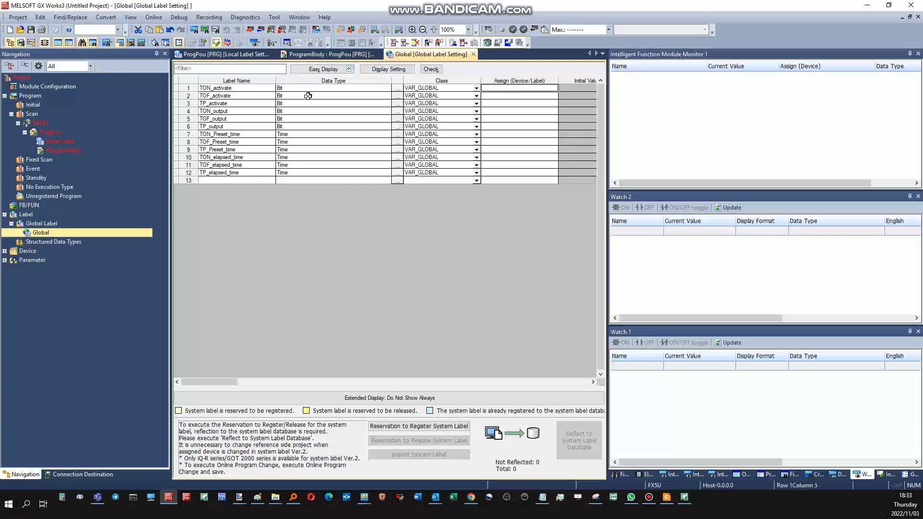
{"action": "mouse_move", "coordinate": [323, 160]}
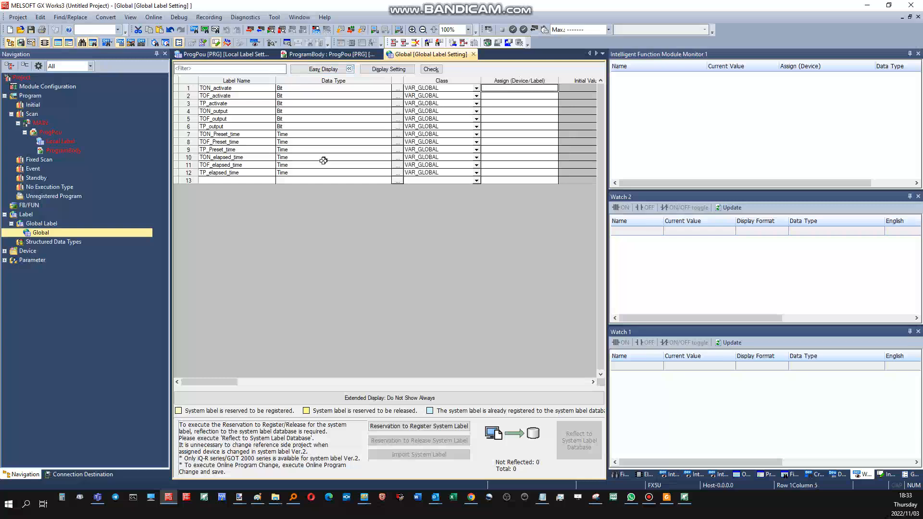
{"action": "mouse_move", "coordinate": [385, 135]}
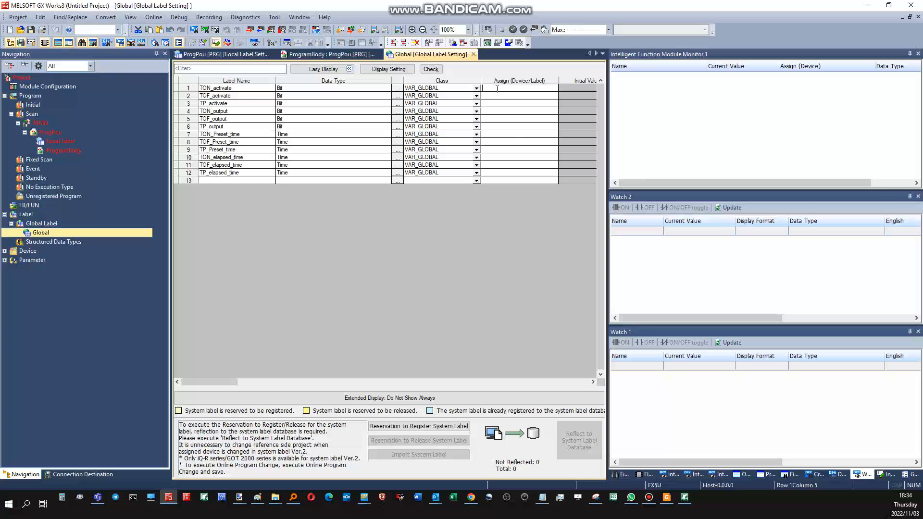
{"action": "type", "text": "M100"}
{"action": "left_click", "coordinate": [519, 96]}
{"action": "type", "text": "M101"}
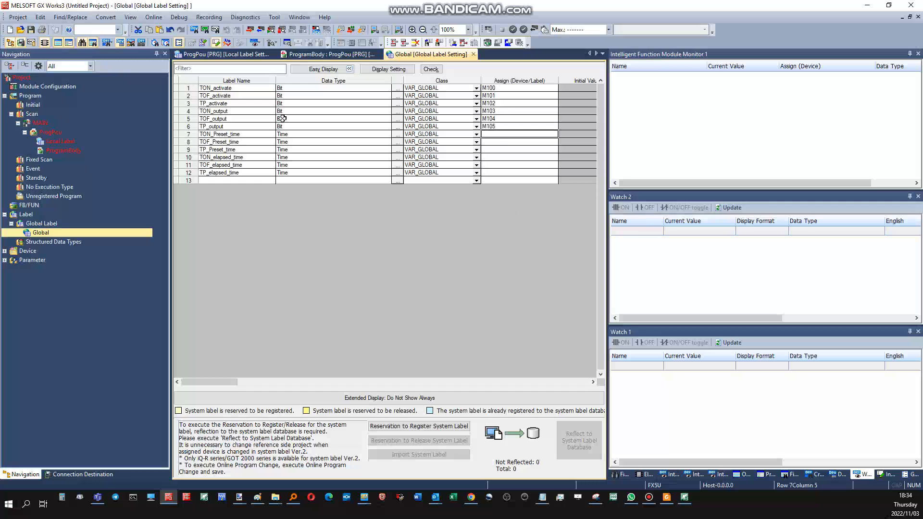
{"action": "mouse_move", "coordinate": [371, 127]}
{"action": "type", "text": "D"}
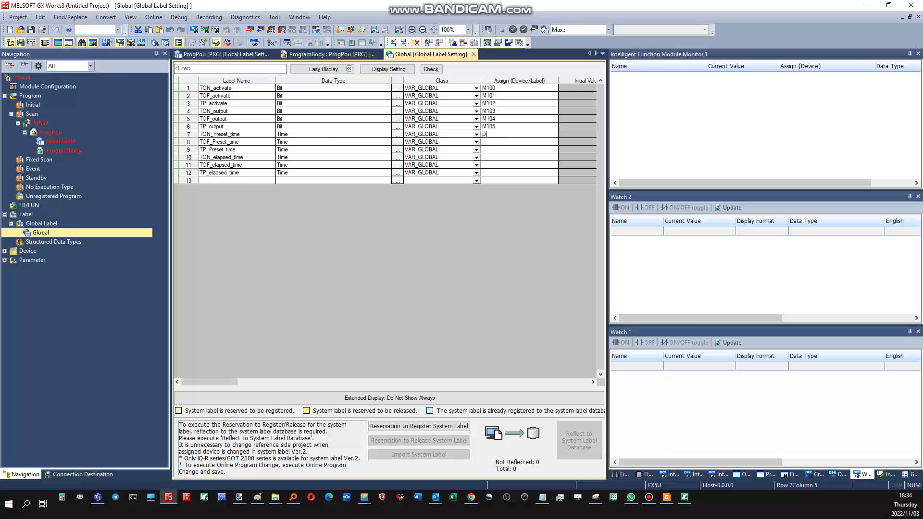
{"action": "type", "text": "100"}
{"action": "left_click", "coordinate": [519, 149]}
{"action": "type", "text": "D102"}
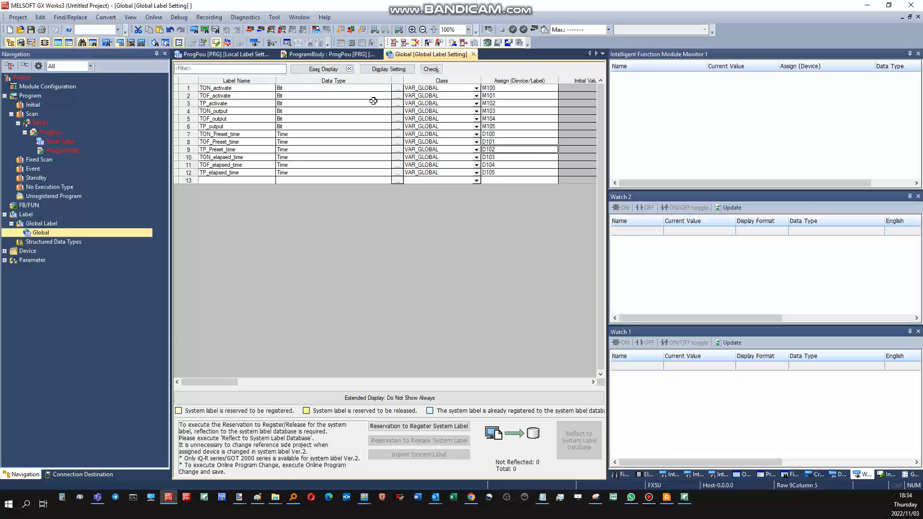
{"action": "mouse_move", "coordinate": [346, 88]}
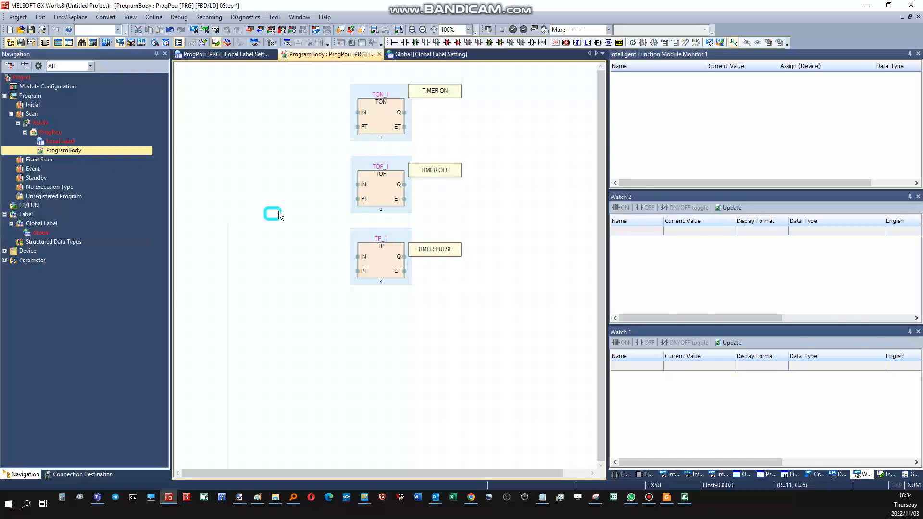
- Attach TON_activate and TON_Preset_time labels to TON_1's IN and PT pins, dismissing the registration prompt
{"action": "left_click", "coordinate": [363, 112]}
{"action": "type", "text": "t"}
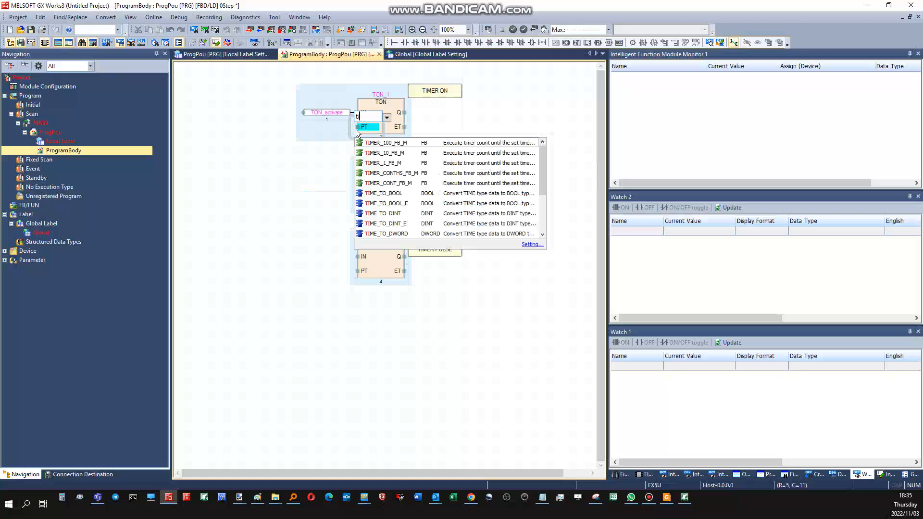
{"action": "type", "text": "on"}
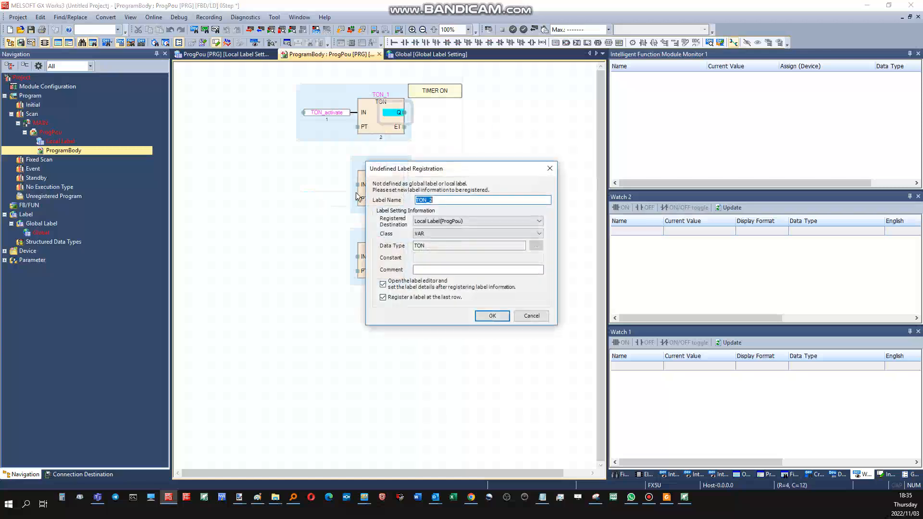
{"action": "left_click", "coordinate": [491, 315]}
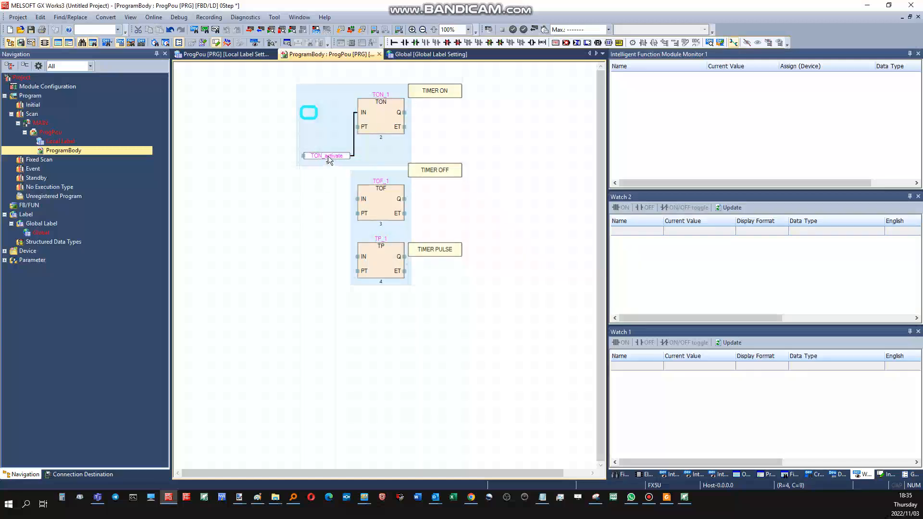
{"action": "left_click", "coordinate": [365, 127]}
{"action": "type", "text": "ton"}
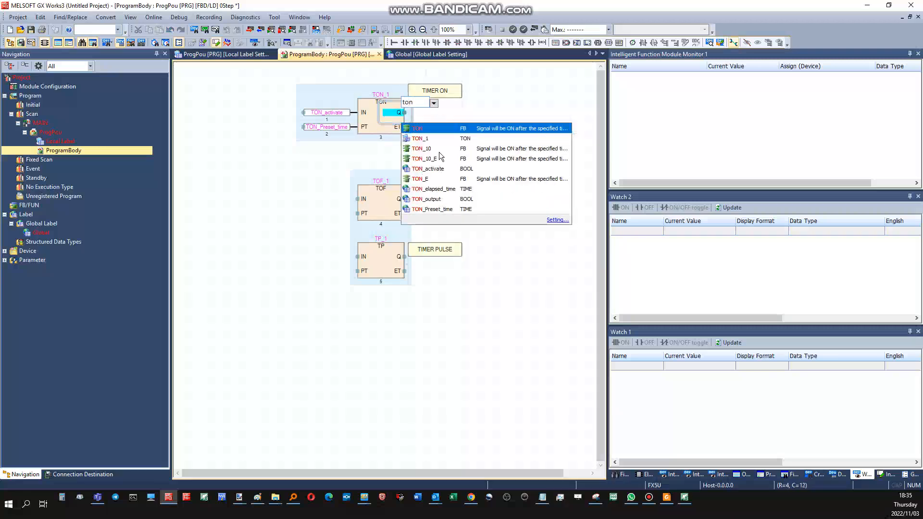
- Attach the TON output label and begin the TOF_1 pin labels from the autocomplete list
{"action": "left_click", "coordinate": [427, 199]}
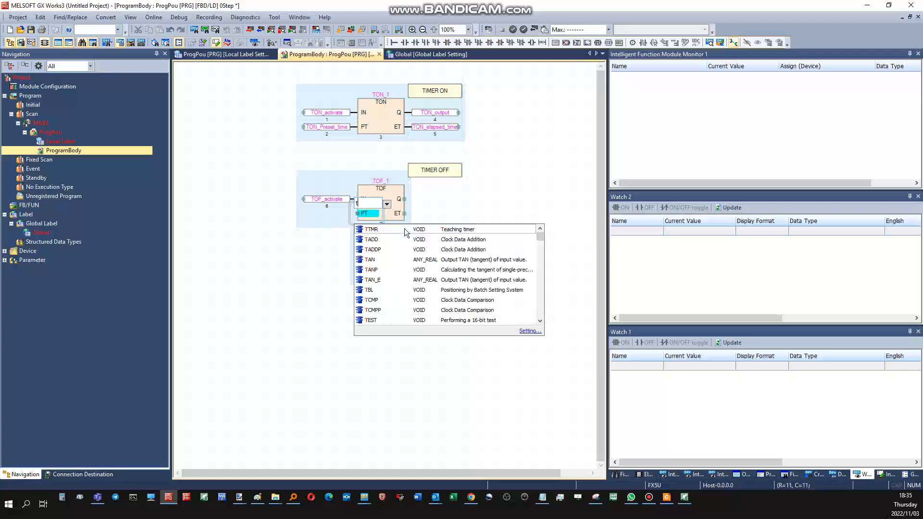
{"action": "type", "text": "tof"}
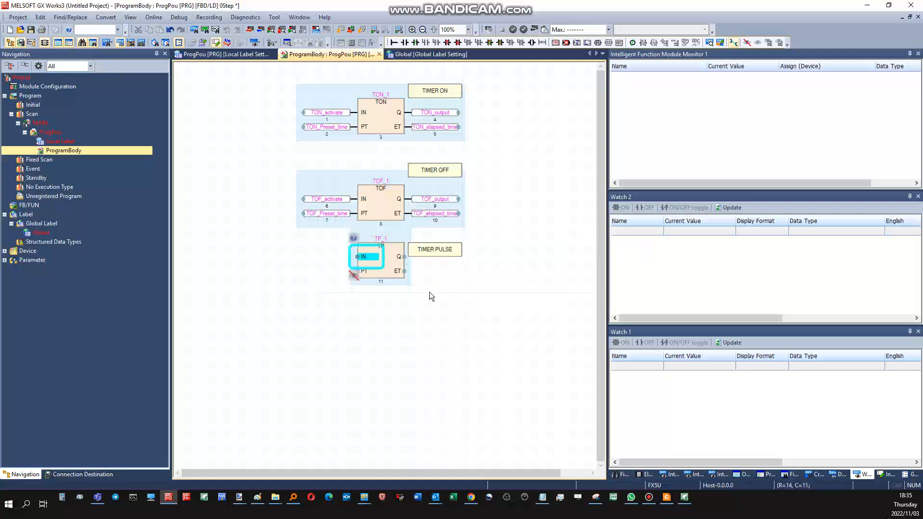
{"action": "mouse_move", "coordinate": [436, 214]}
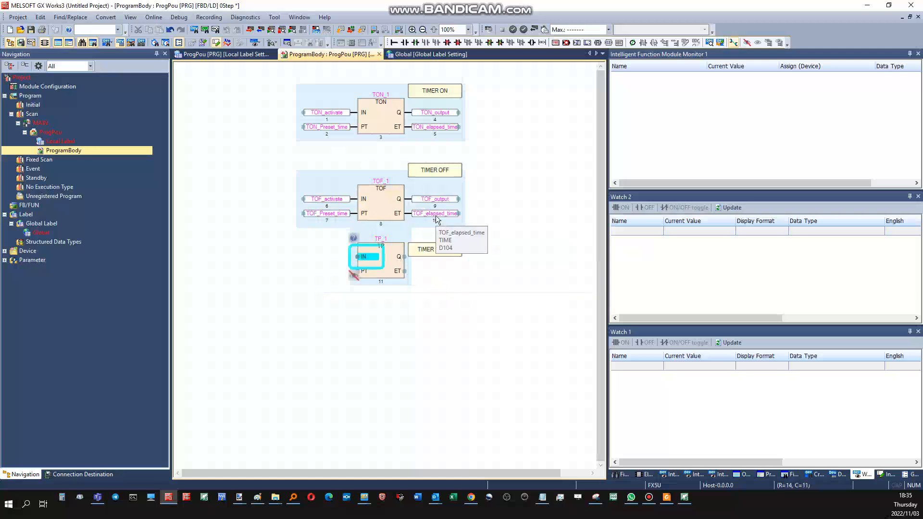
{"action": "mouse_move", "coordinate": [436, 219]}
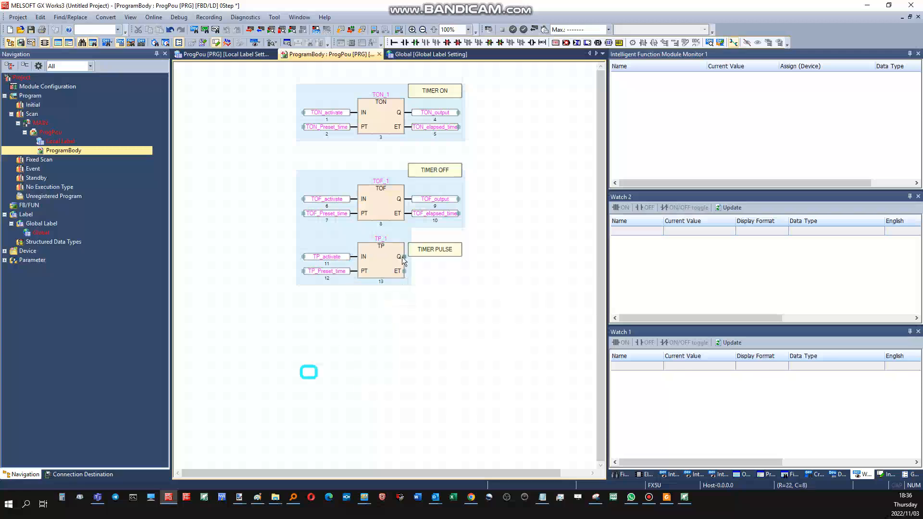
- Attach TP_activate, TP_Preset_time, TP_output and TP_elapsed_time labels to TP_1's pins
{"action": "left_click", "coordinate": [434, 249]}
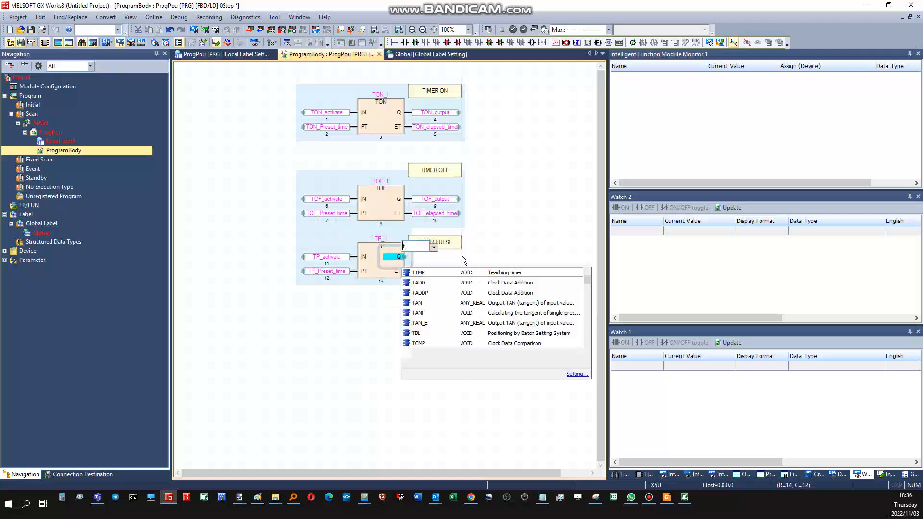
{"action": "type", "text": "tp"}
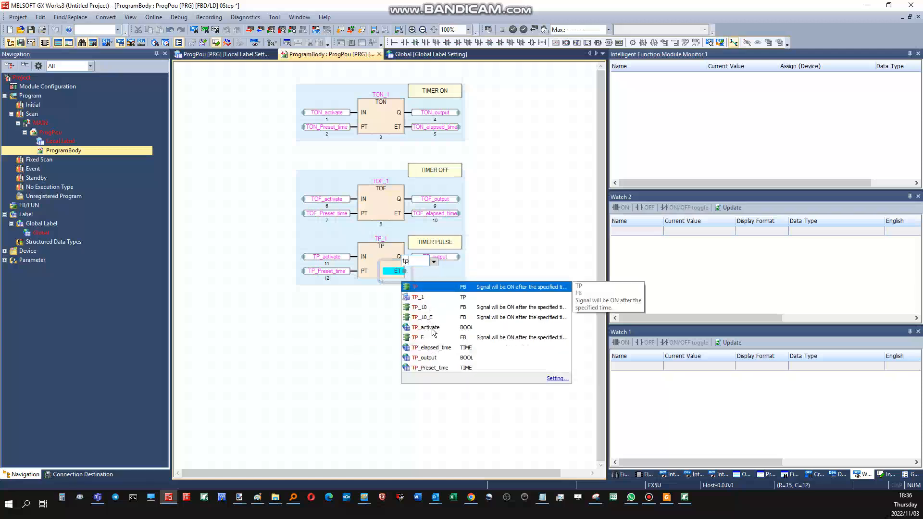
{"action": "mouse_move", "coordinate": [432, 347]}
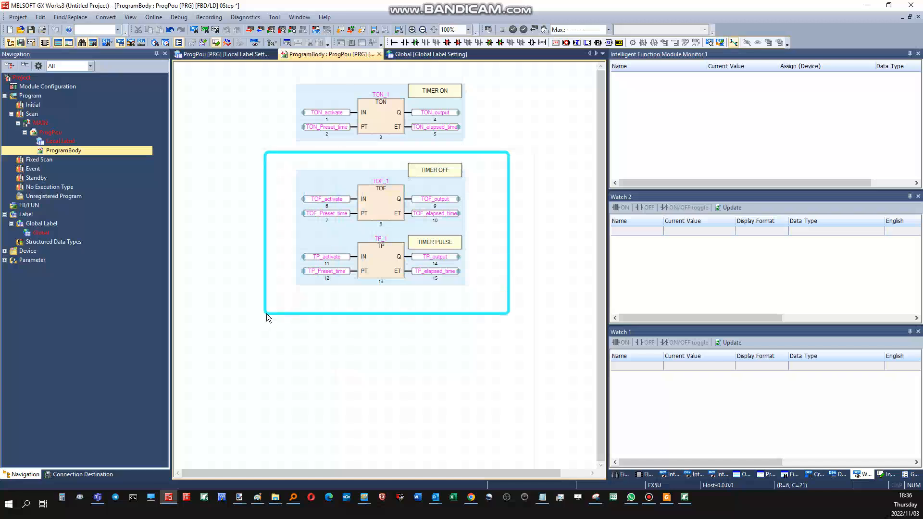
- Move the TOF and TP groups with the TIMER PULSE comment up toward TON
{"action": "left_click", "coordinate": [434, 242]}
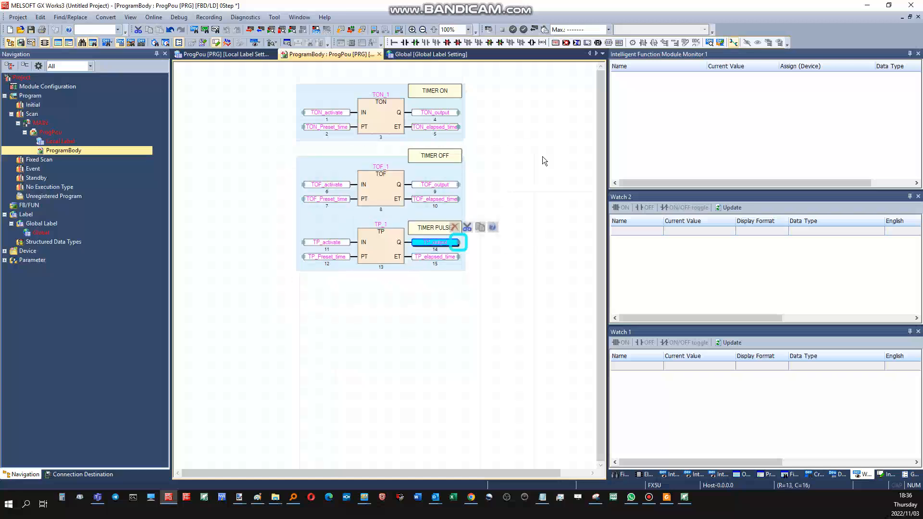
{"action": "left_click", "coordinate": [536, 308]}
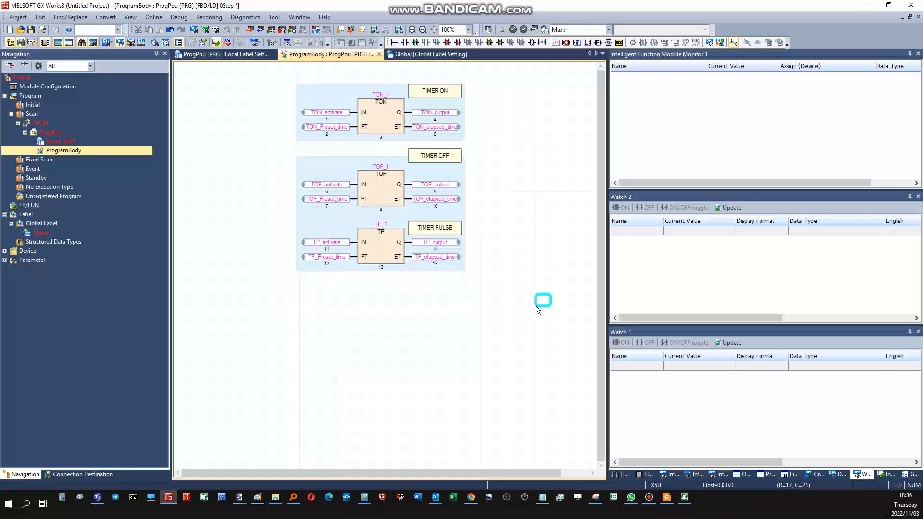
{"action": "mouse_move", "coordinate": [589, 66]}
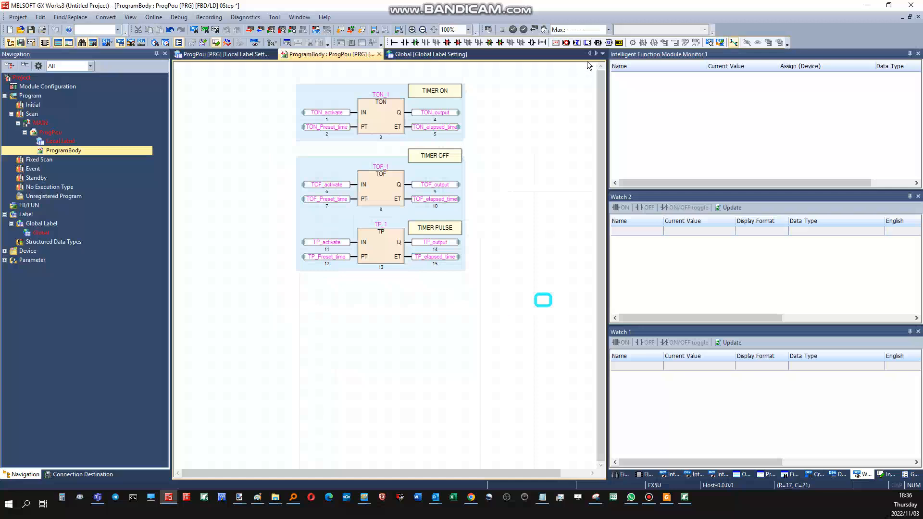
{"action": "mouse_move", "coordinate": [465, 252]}
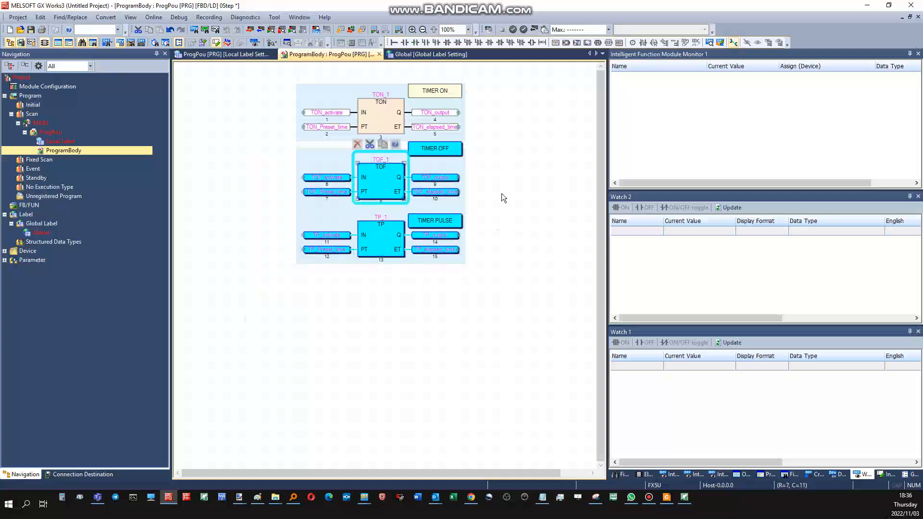
- Add a 'TON Inputs' comment beside the timer blocks with a green fill
{"action": "left_click", "coordinate": [522, 198]}
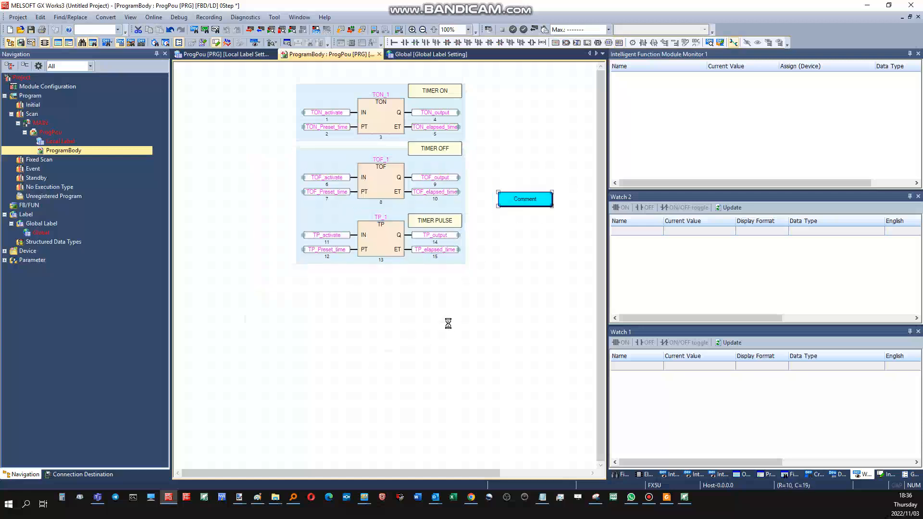
{"action": "left_click", "coordinate": [425, 339]}
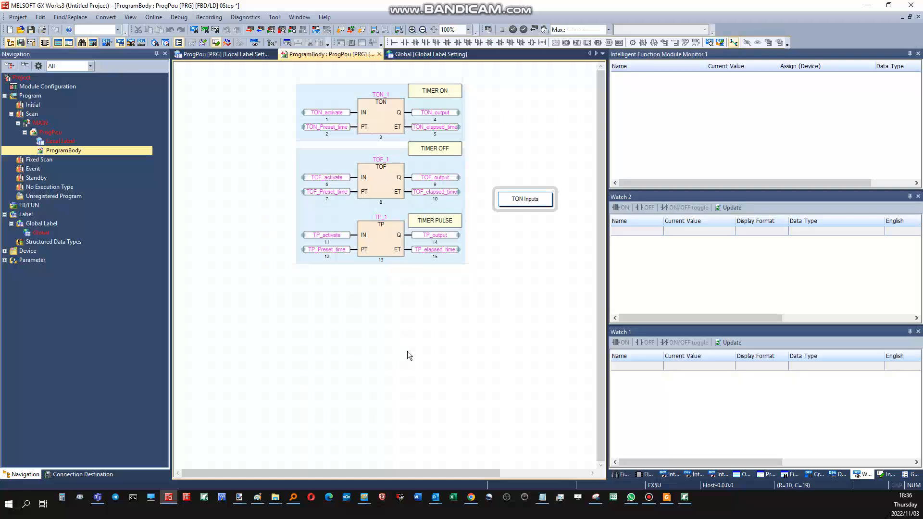
{"action": "left_click", "coordinate": [523, 198]}
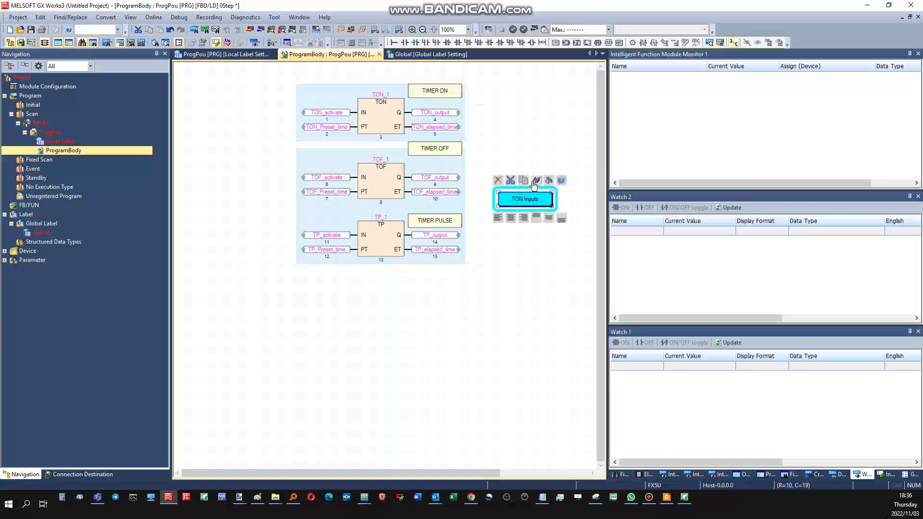
{"action": "left_click", "coordinate": [534, 179]}
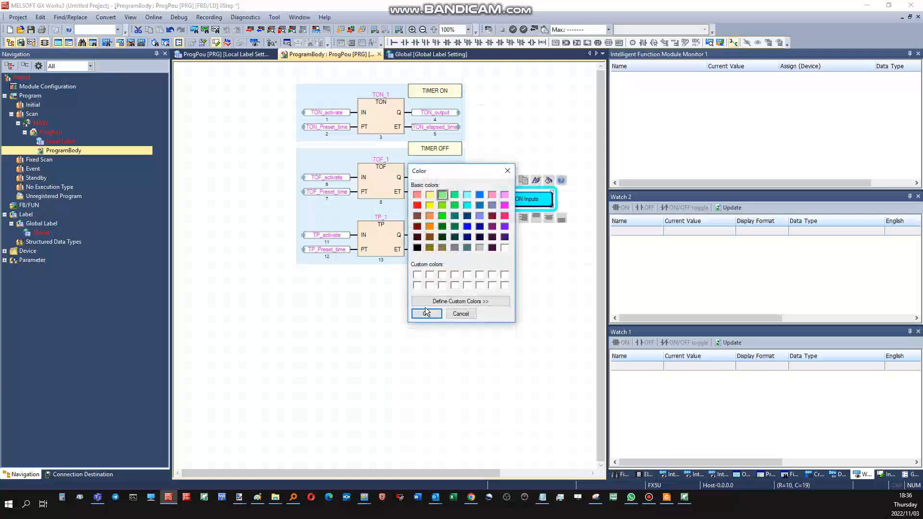
{"action": "left_click", "coordinate": [426, 313]}
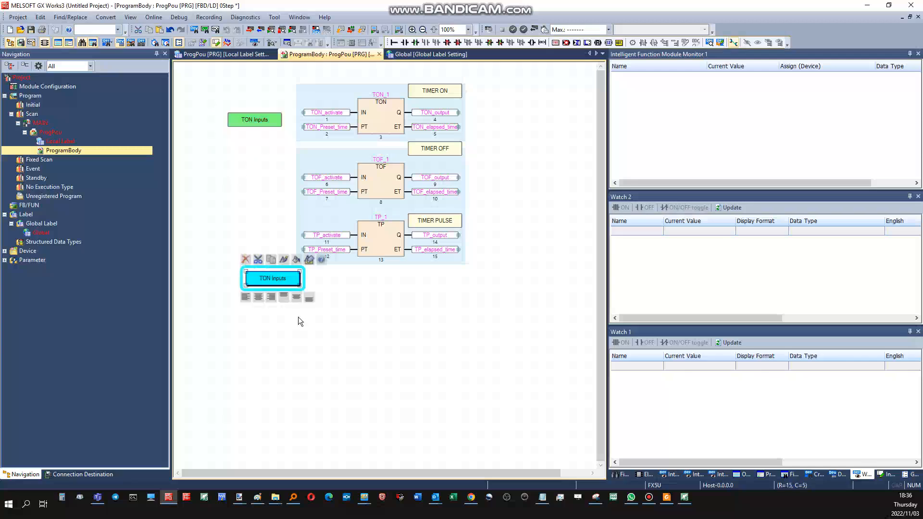
- Copy the comment and edit copies into 'TON Ouputs' and 'TOF Inputs', correcting the text
{"action": "left_click", "coordinate": [298, 321]}
{"action": "type", "text": "TOF Ouptu"}
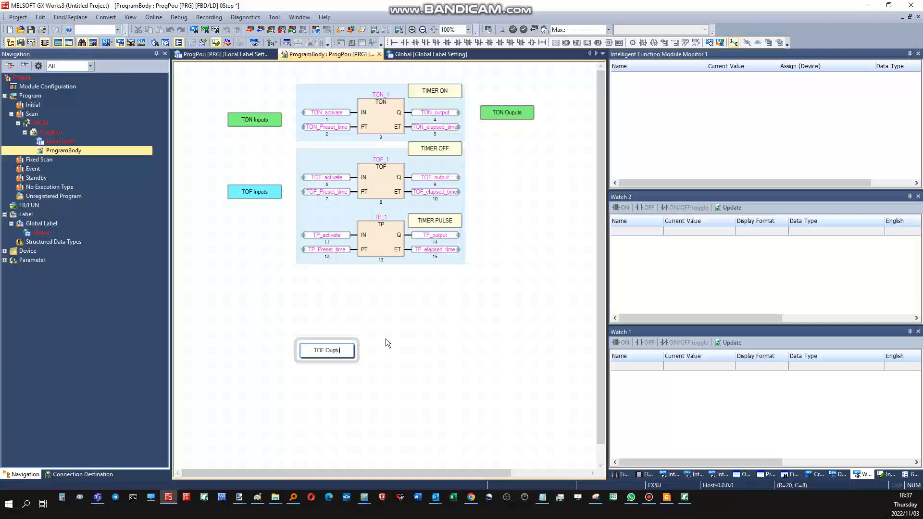
{"action": "key", "text": "Backspace"}
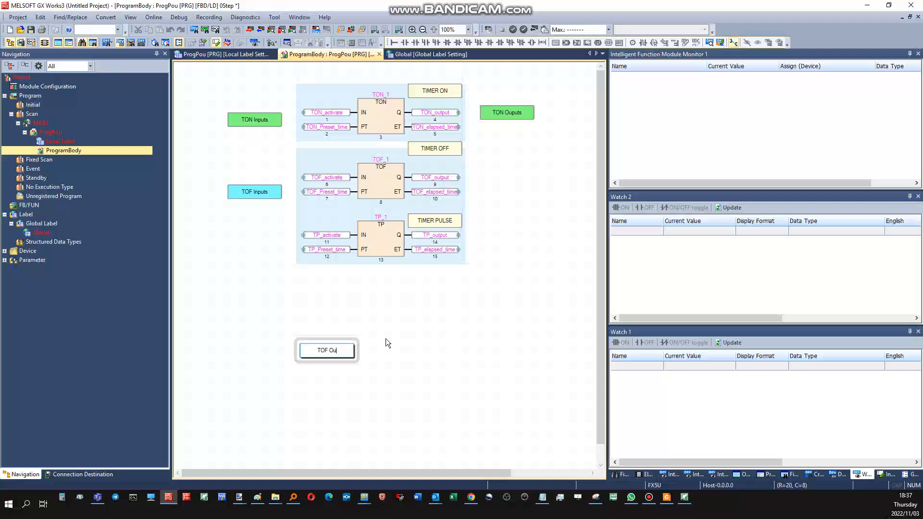